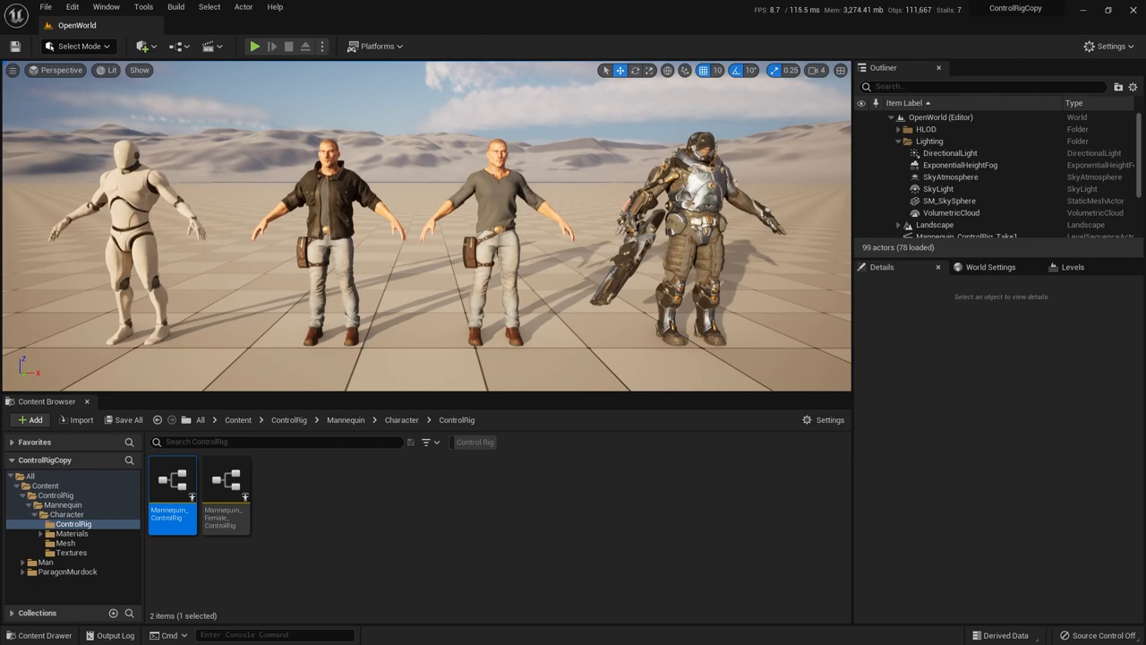
mouse_move(477, 512)
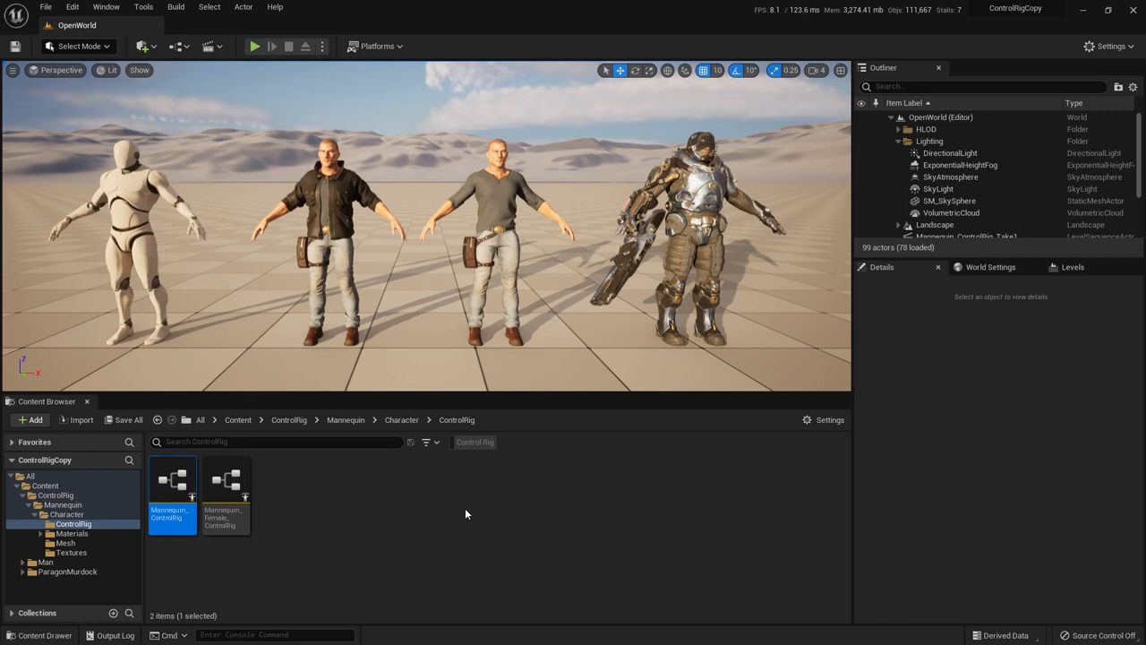
mouse_move(233, 347)
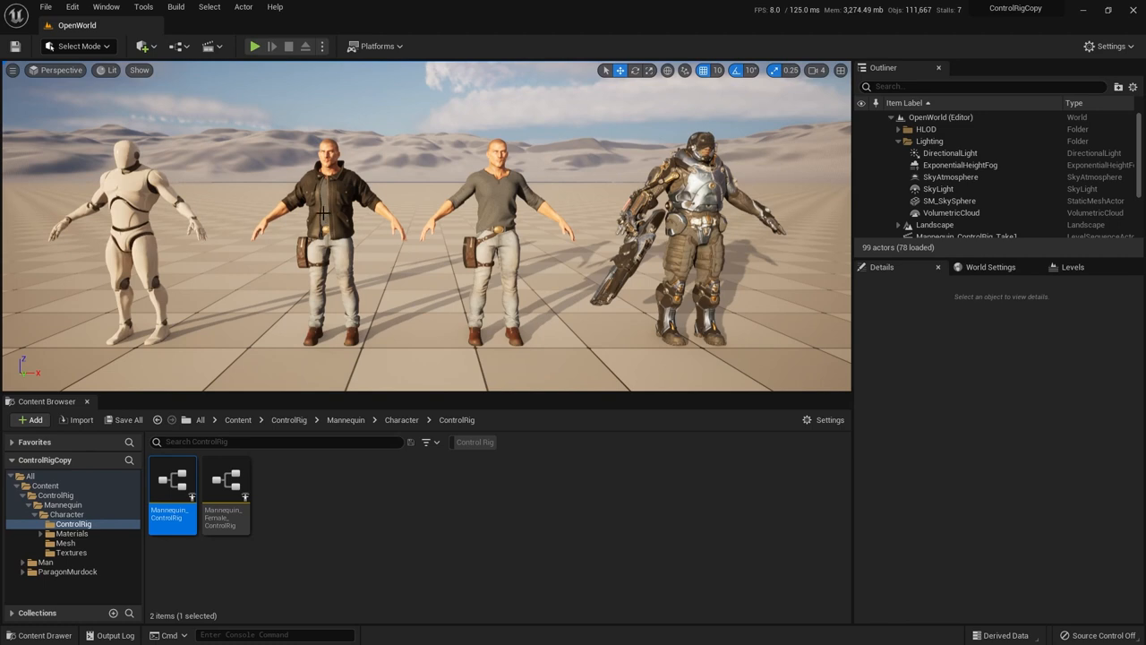
mouse_move(376, 213)
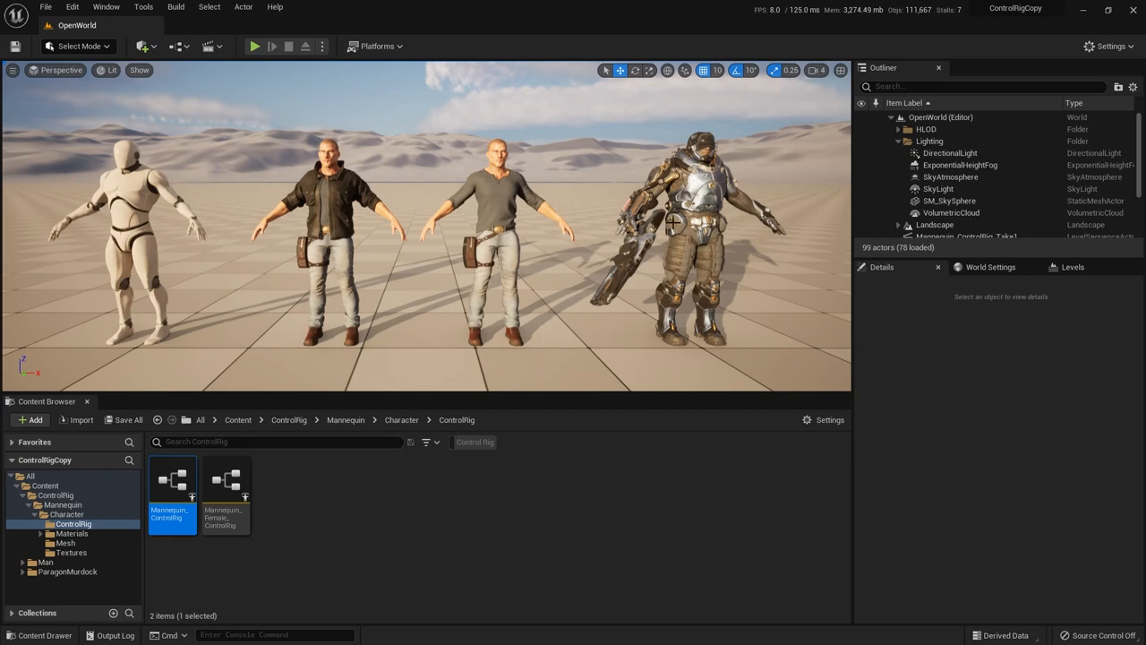
mouse_move(692, 232)
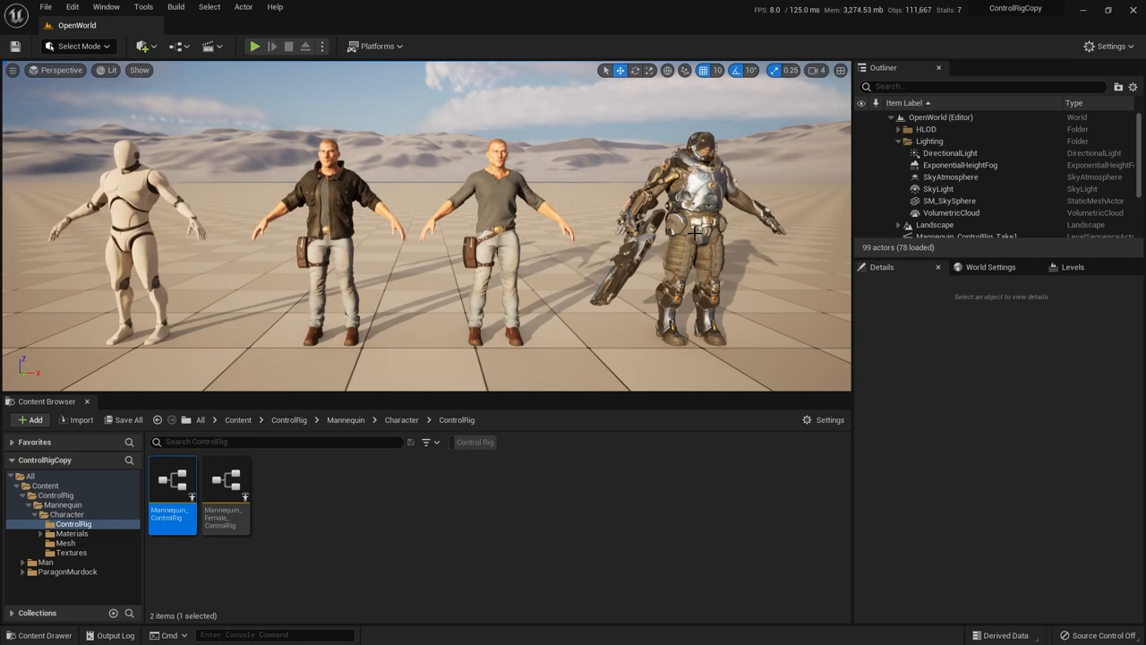
mouse_move(677, 247)
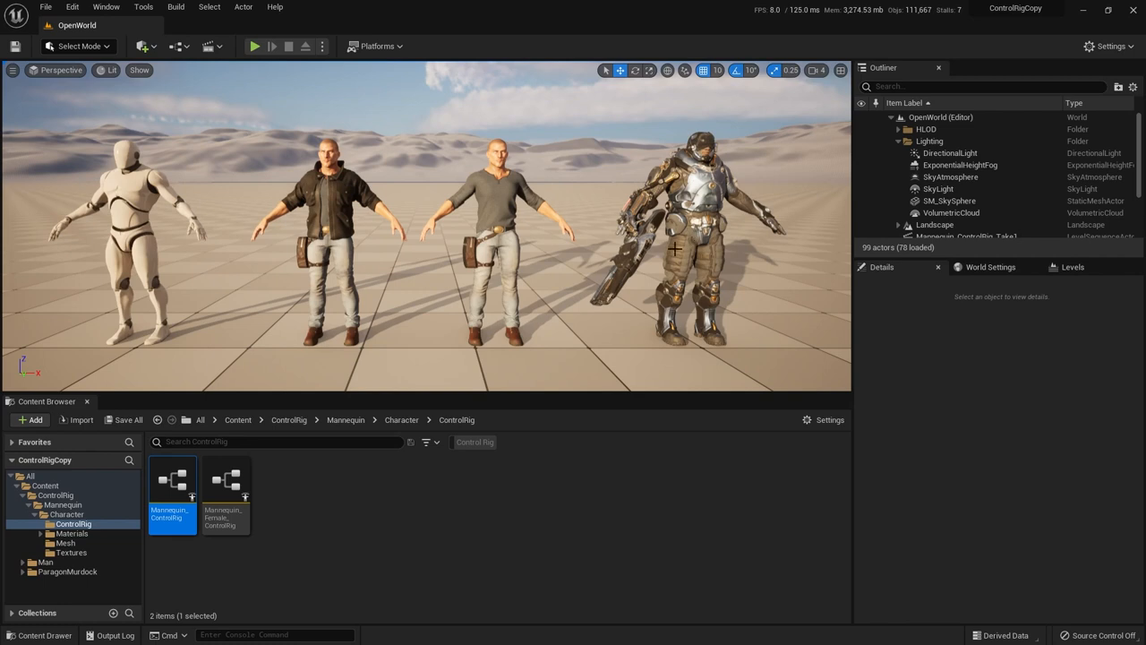
mouse_move(172, 494)
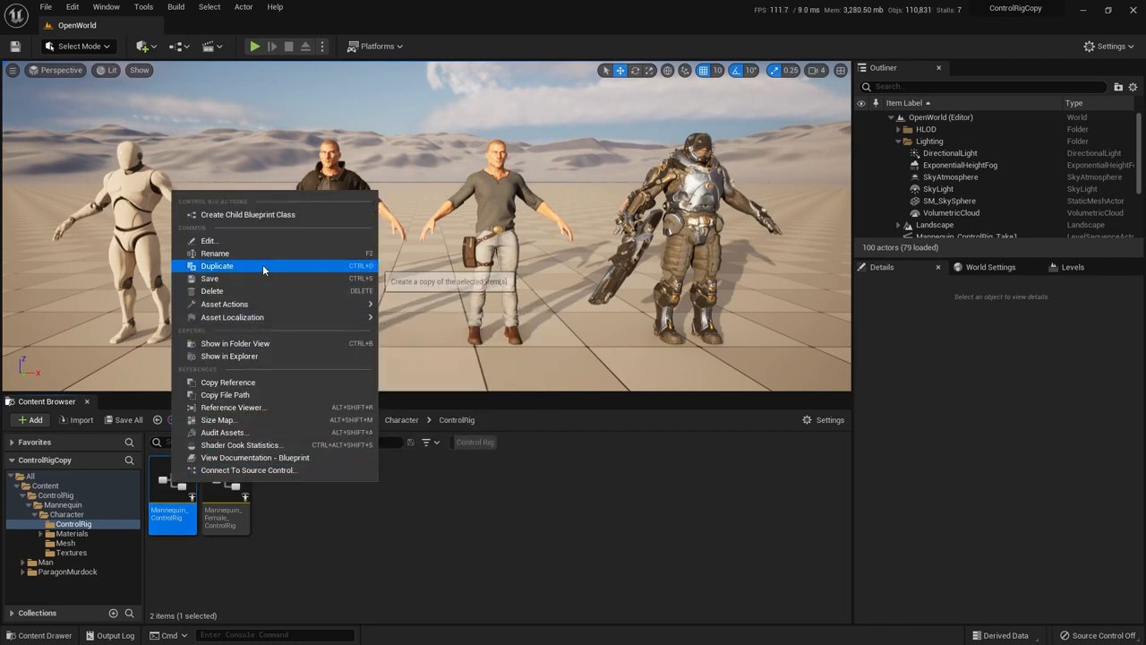
Duplicate Mannequin_ControlRig in the ControlRig folder to start the Man_4_ControlRig copy.
left_click(219, 265)
type("Man_4_ControlRig")
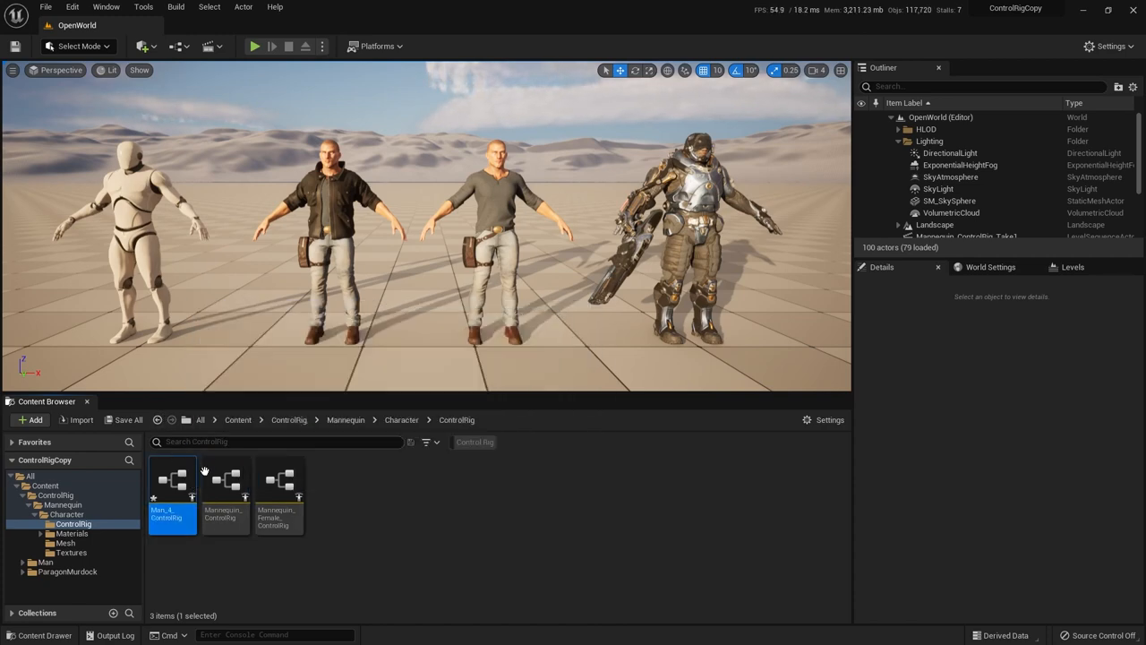
mouse_move(222, 491)
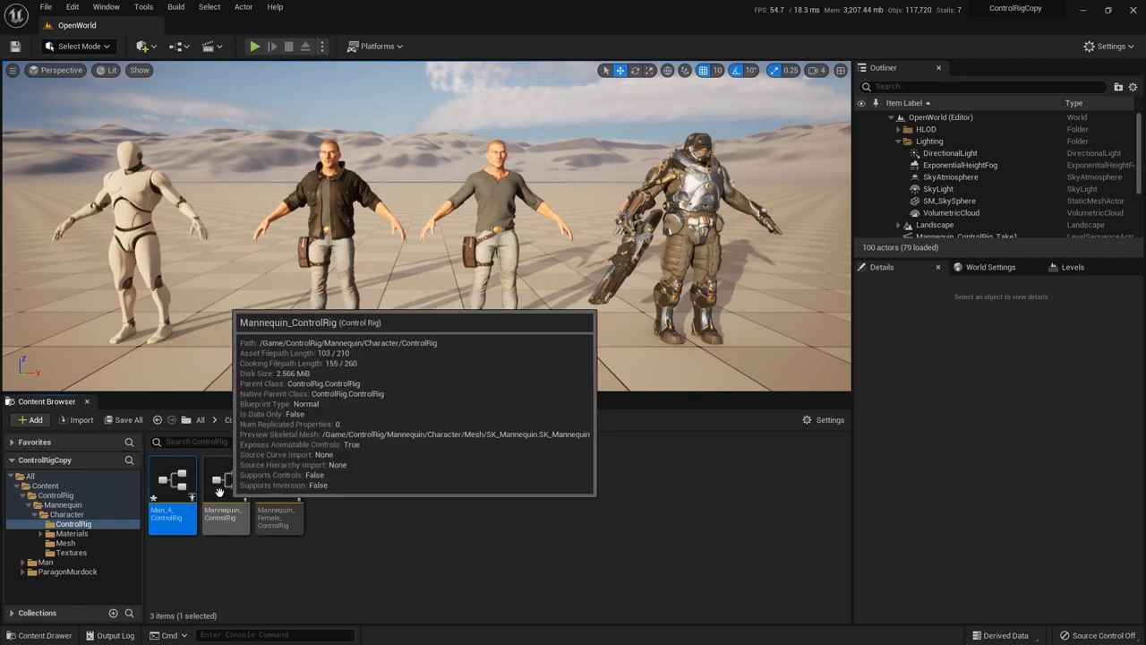
mouse_move(170, 482)
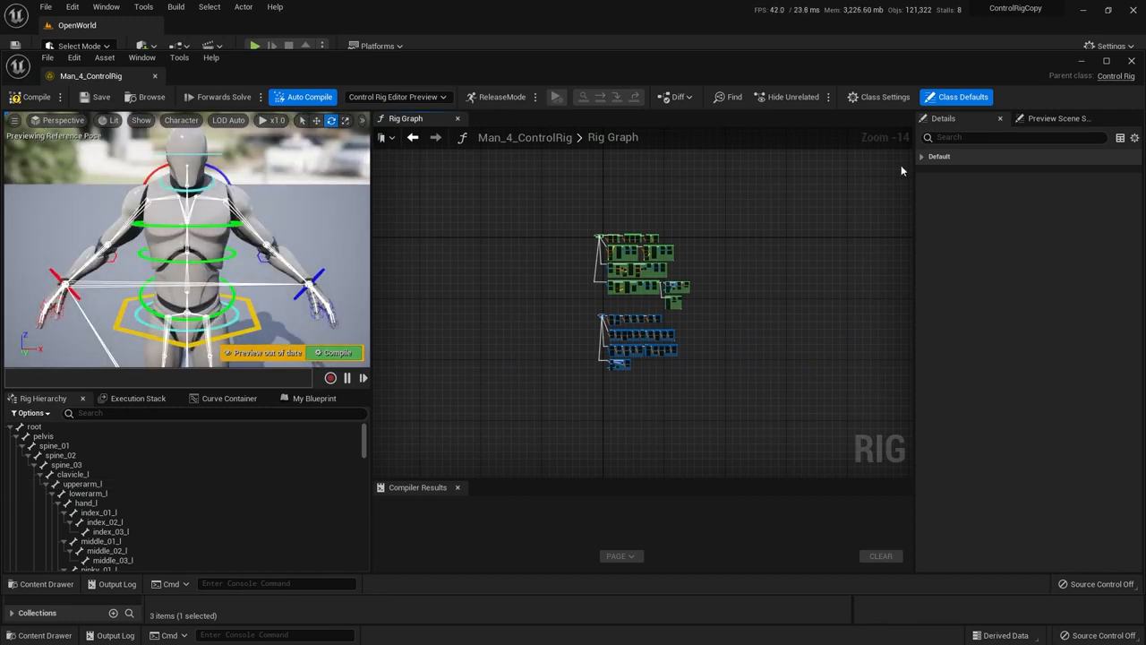
Bring up Preview Scene Settings for Man_4_ControlRig to swap its preview mesh.
left_click(1056, 118)
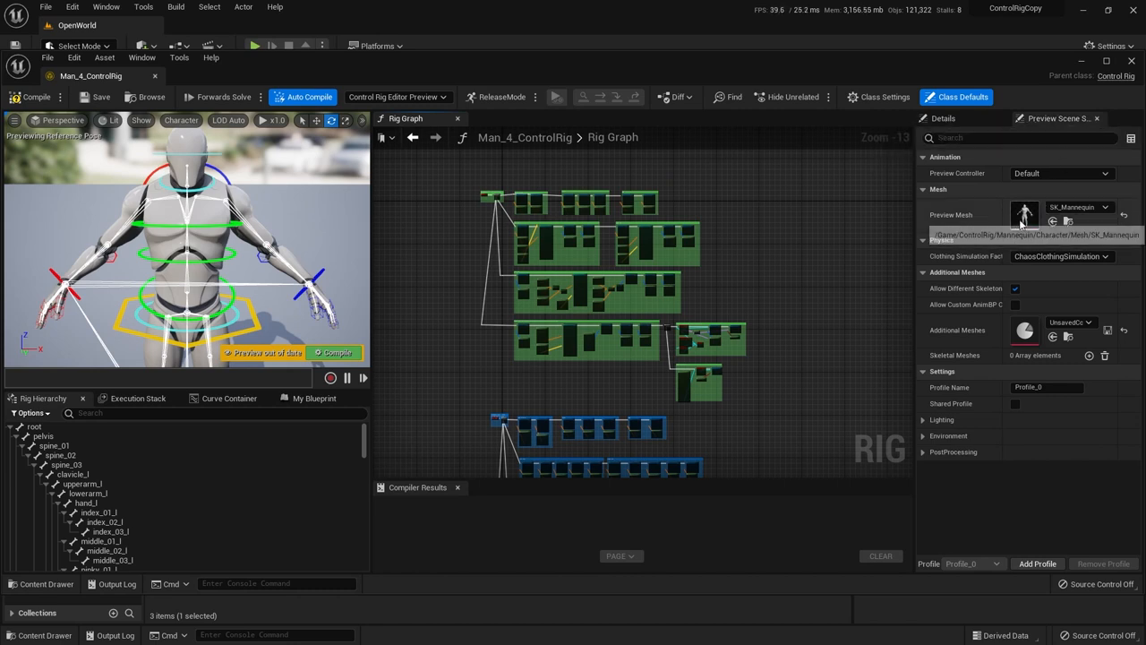
mouse_move(950, 232)
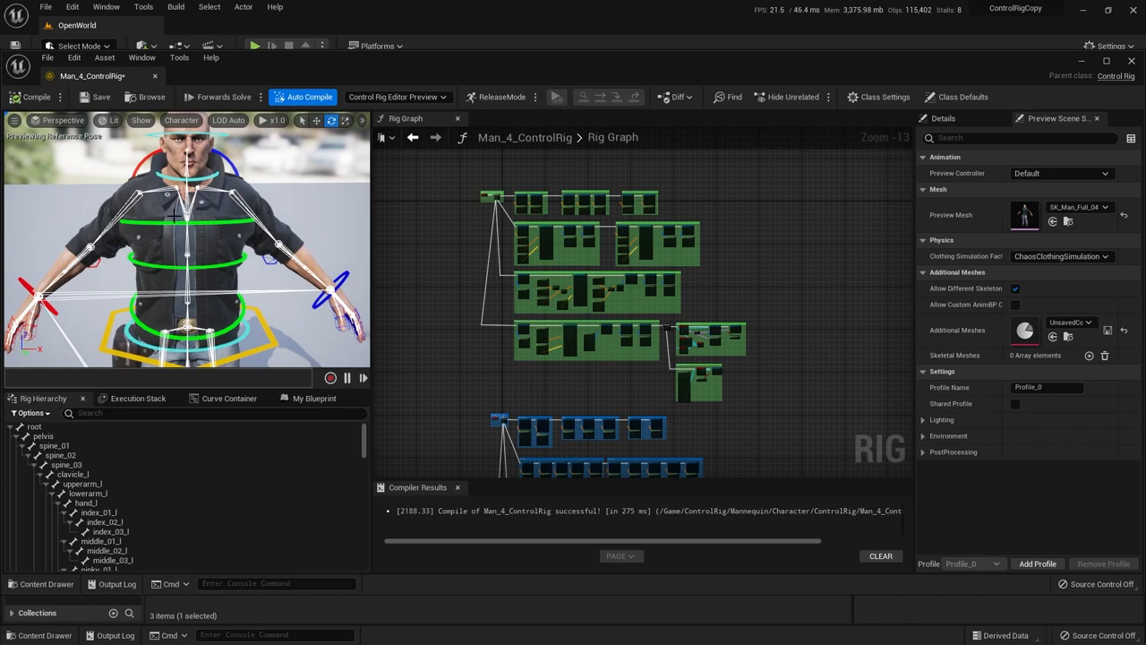
mouse_move(153, 204)
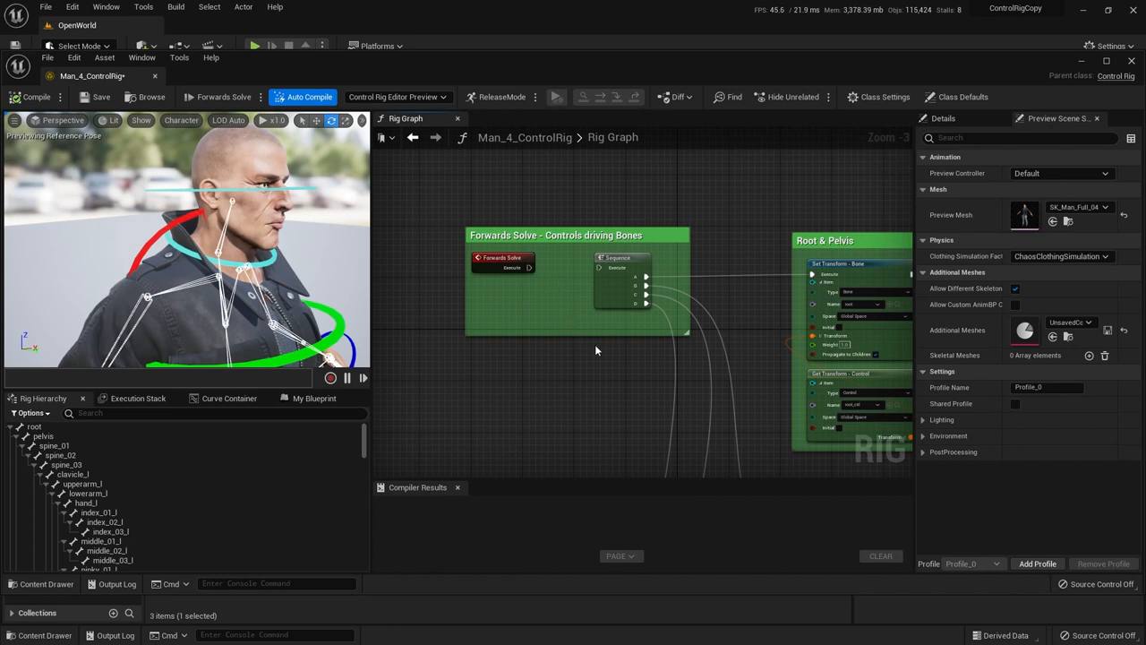
left_click_drag(595, 349, 537, 313)
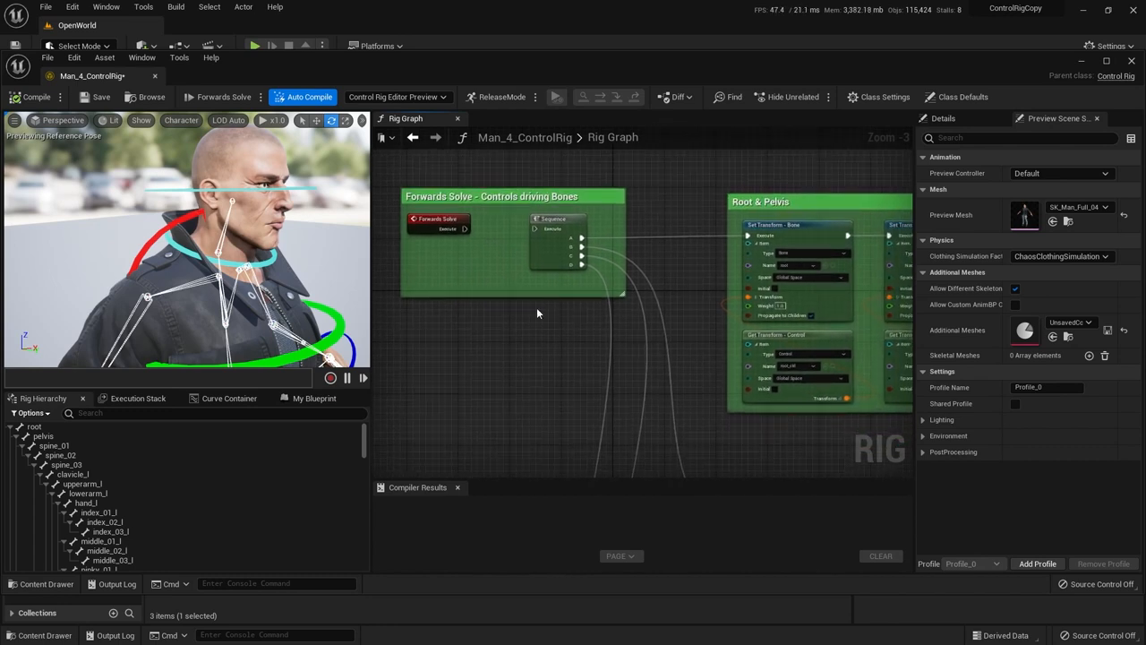
mouse_move(490, 311)
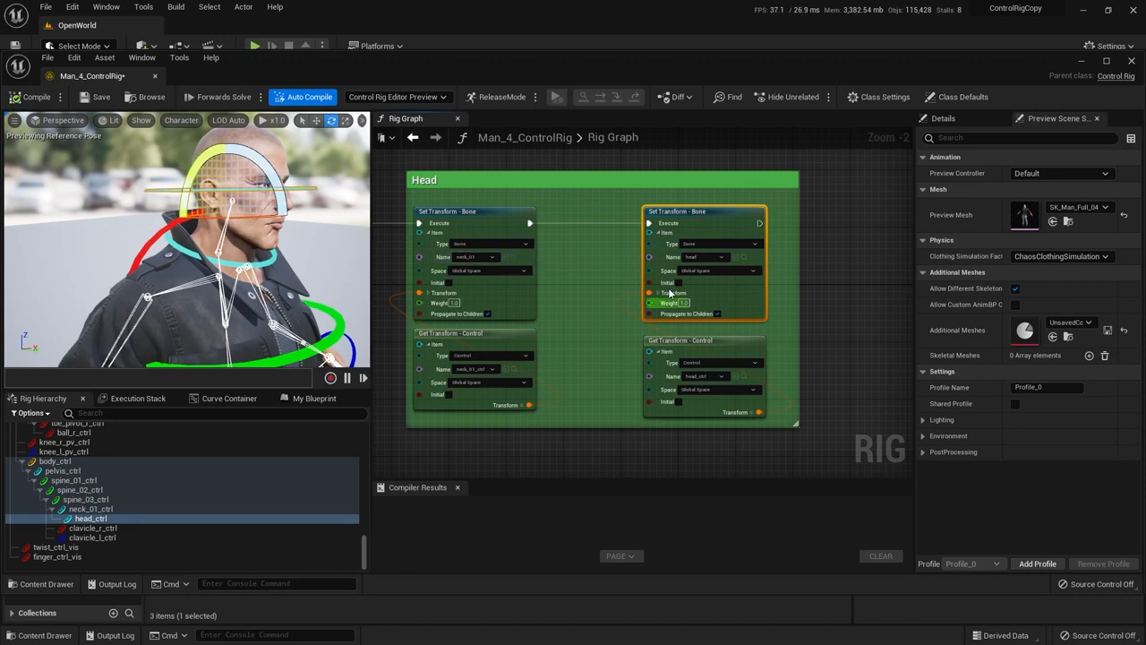
scroll("down", 3)
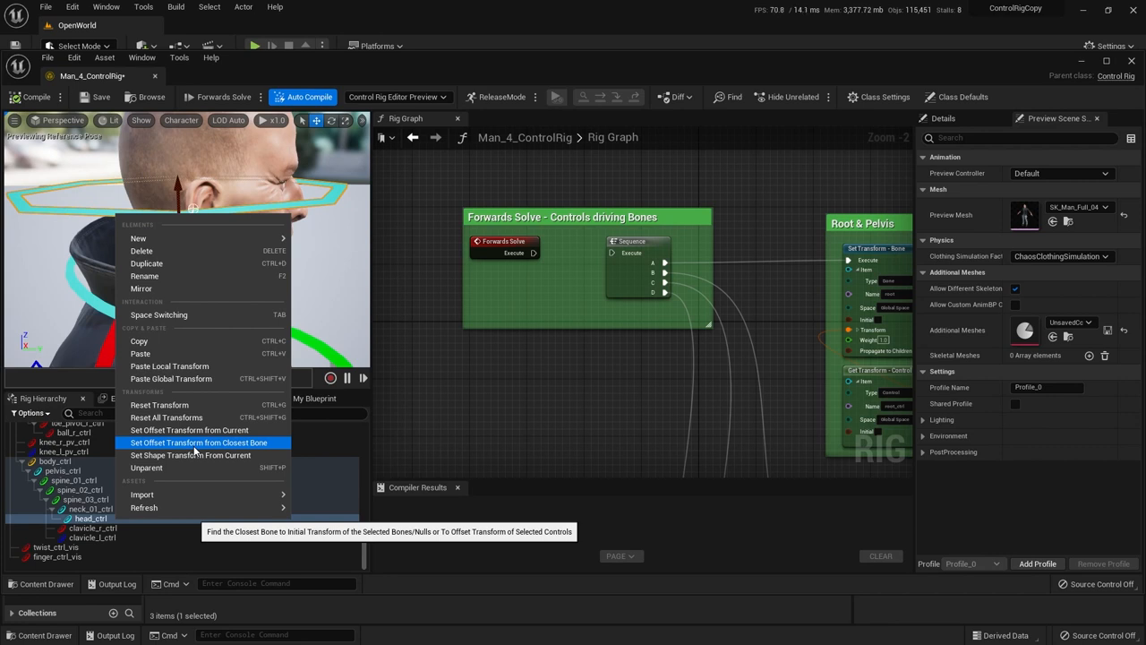
Snap head_ctrl's offset transform to its closest bone via the Rig Hierarchy menu.
left_click(199, 442)
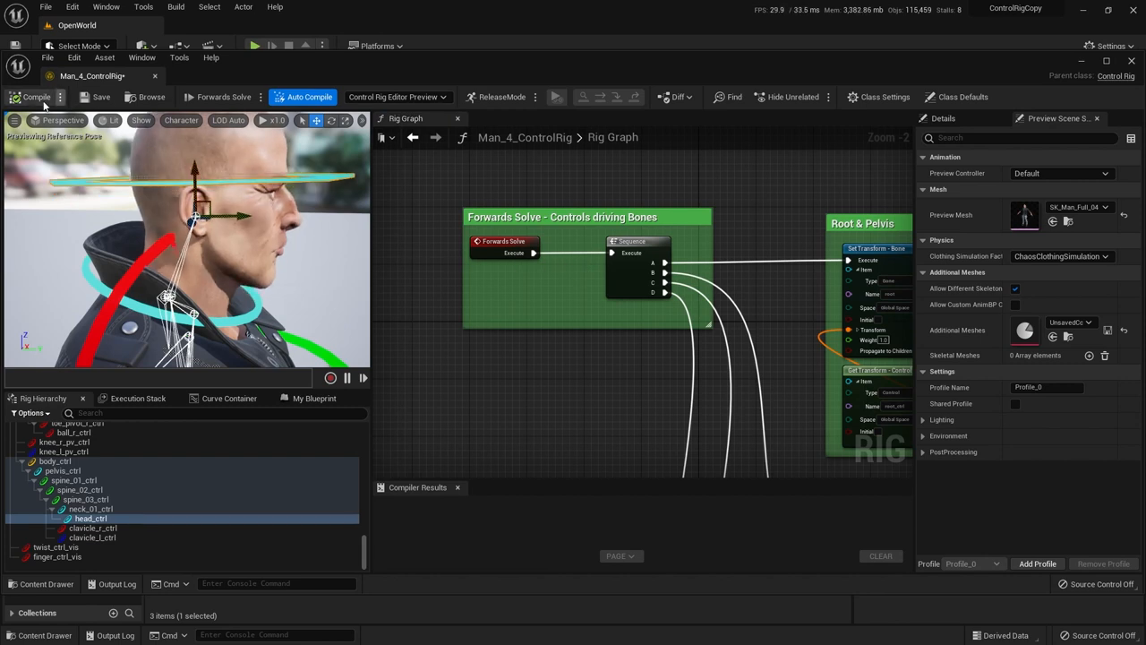
Compile Man_4_ControlRig with the snapped head control and return to the level view.
left_click(36, 96)
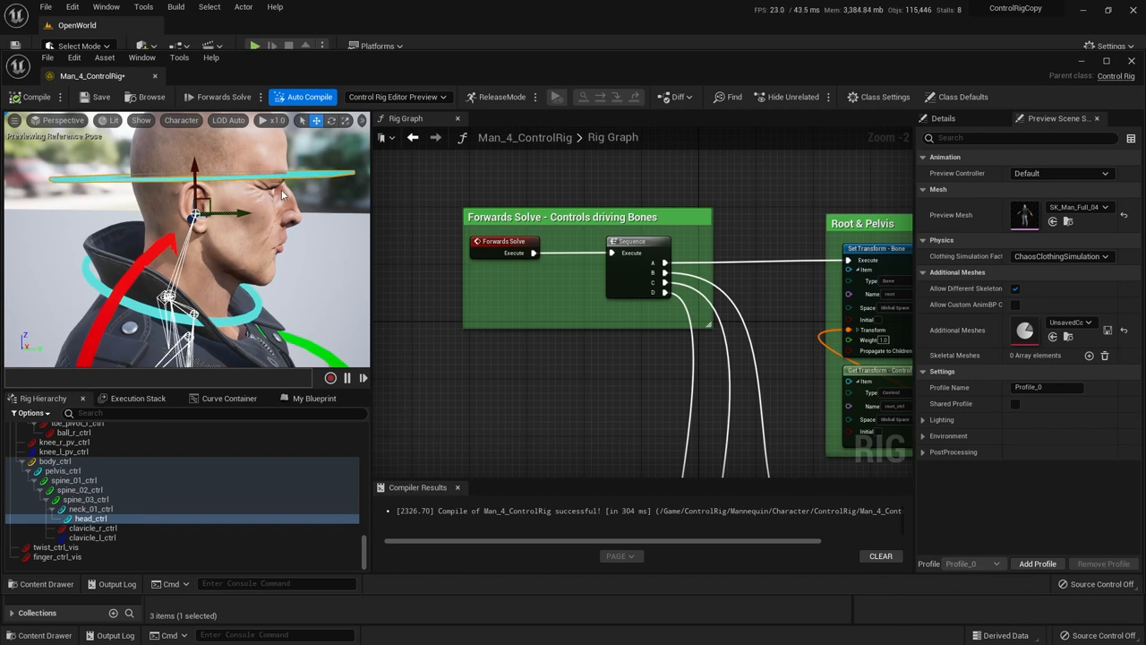
mouse_move(333, 201)
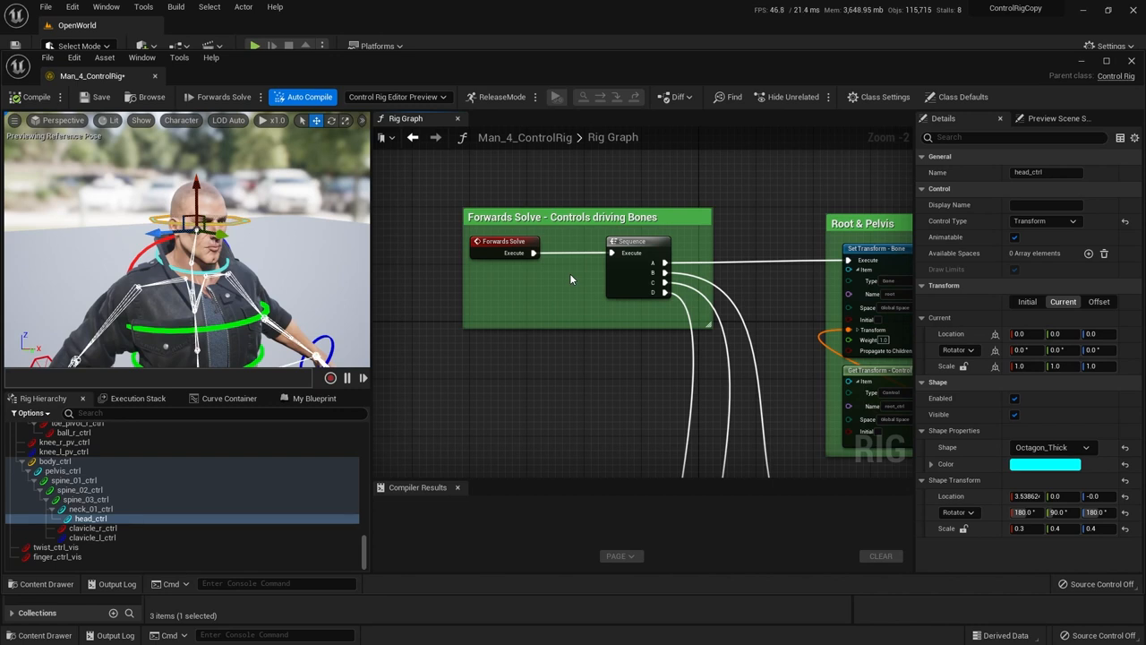
mouse_move(219, 154)
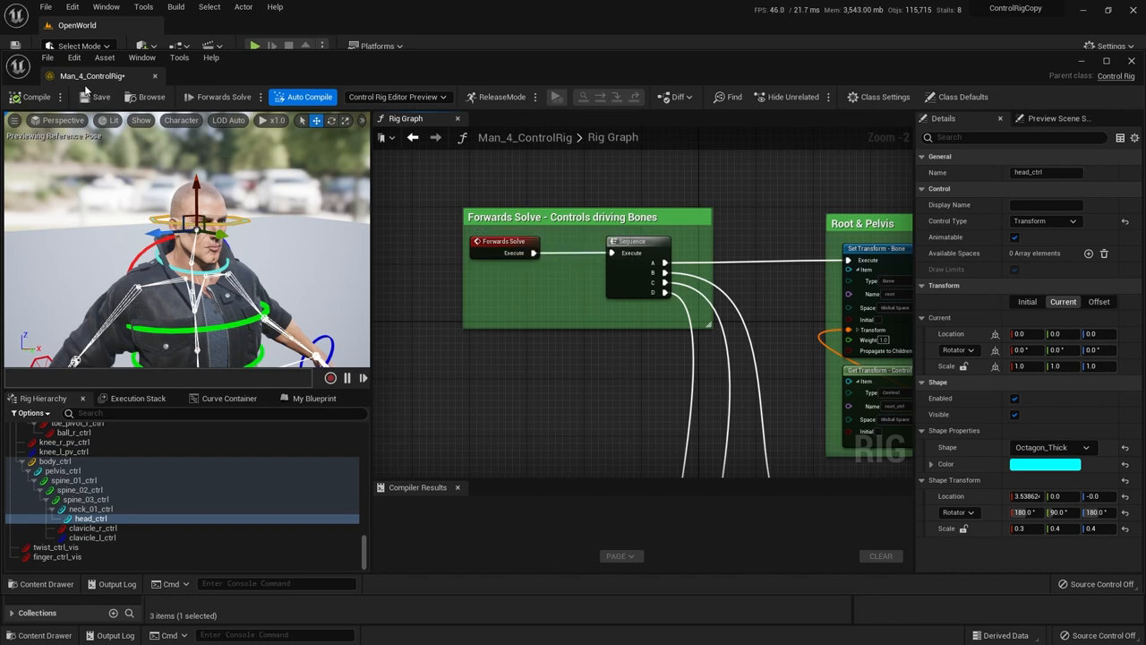
mouse_move(98, 76)
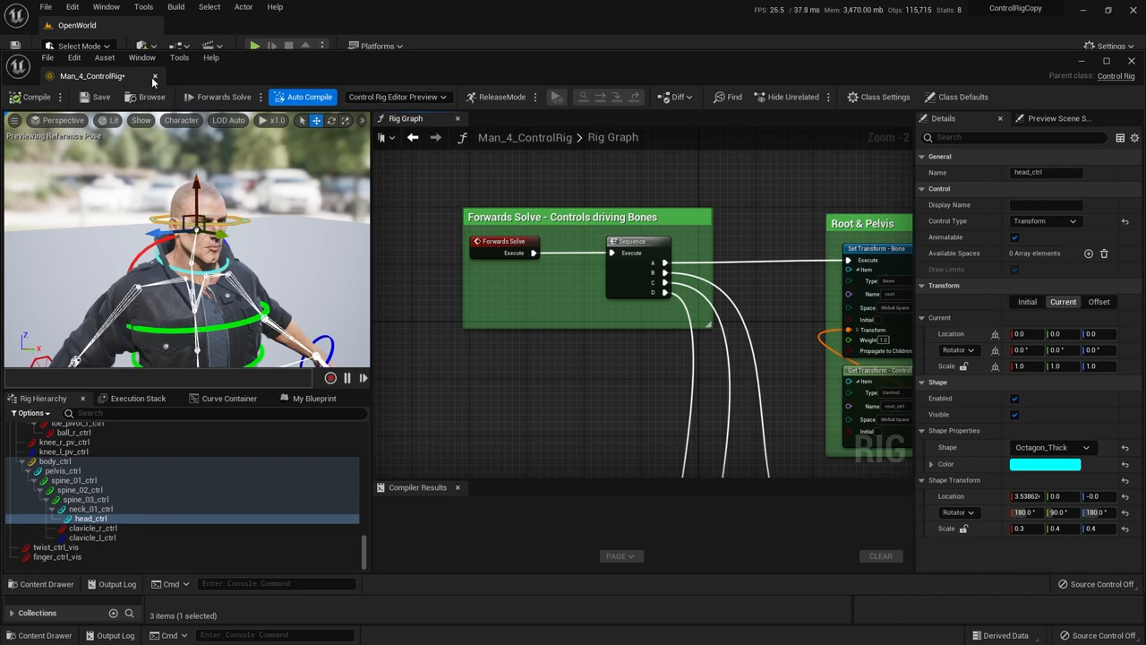
mouse_move(154, 78)
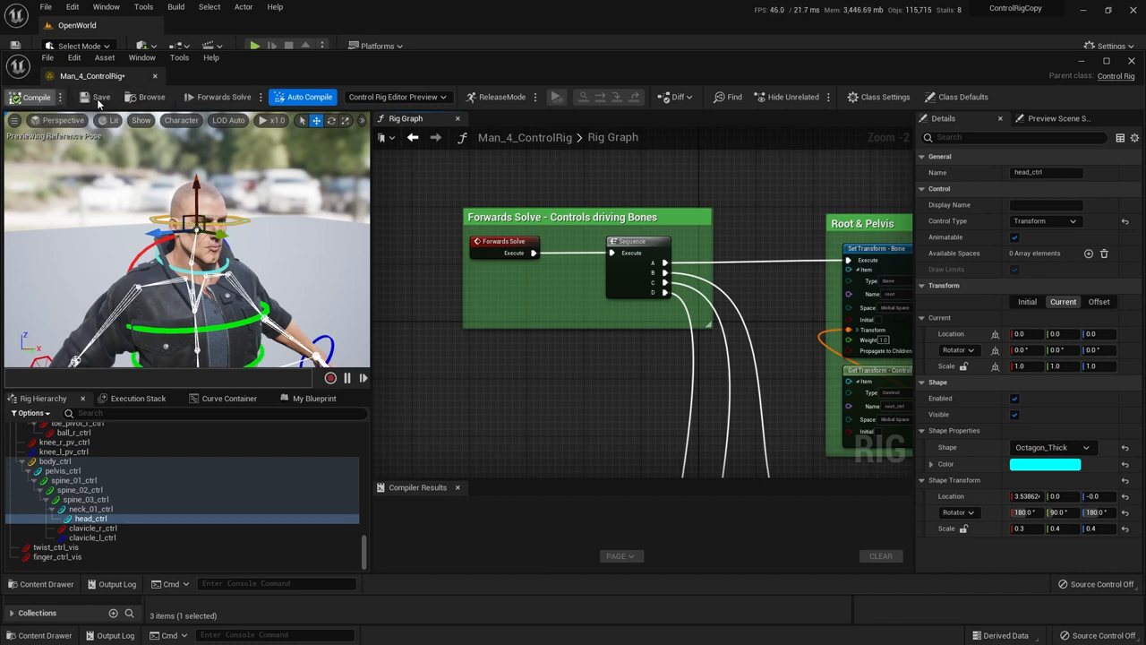
left_click(36, 96)
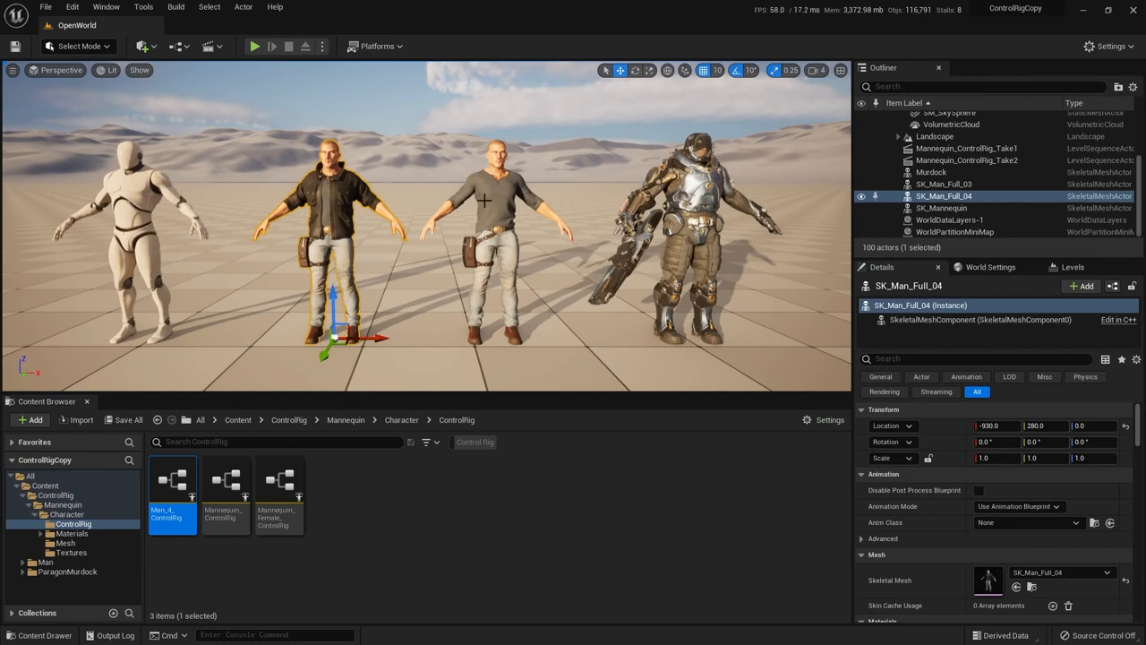
Select the third and second character actors in the viewport to check their meshes.
left_click(938, 182)
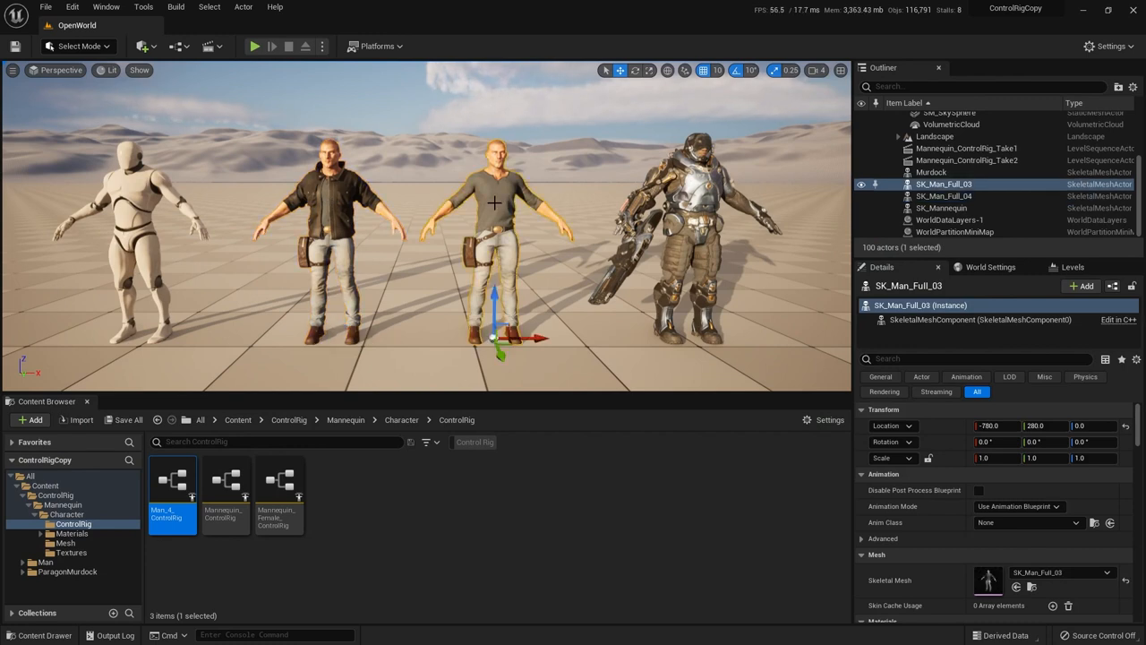
mouse_move(492, 203)
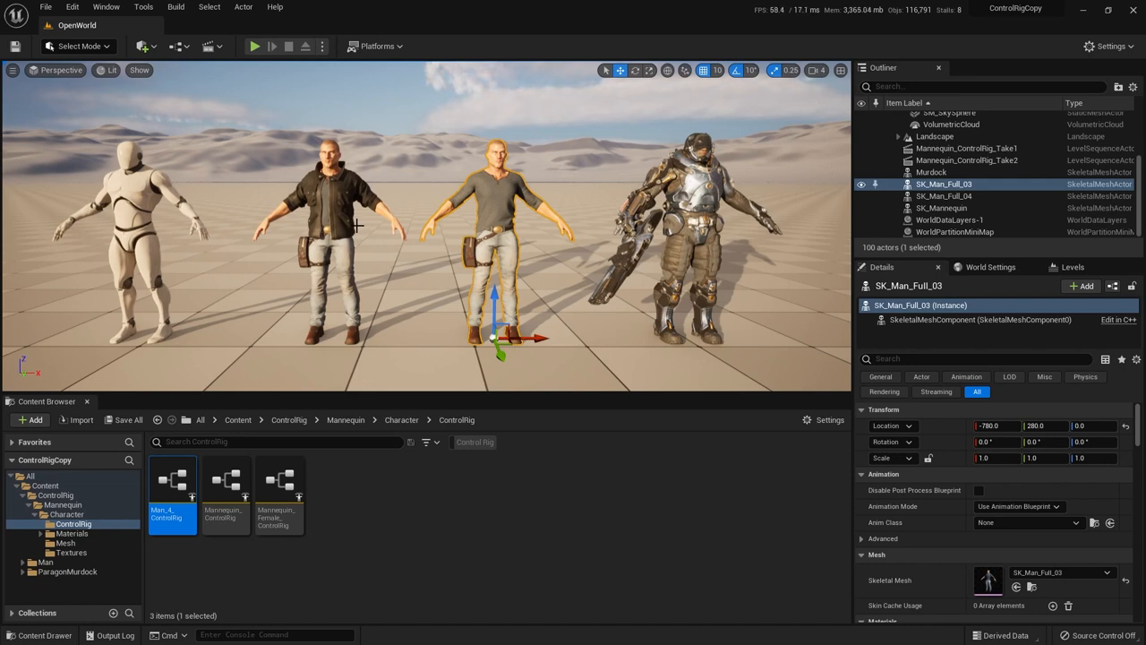
left_click(942, 195)
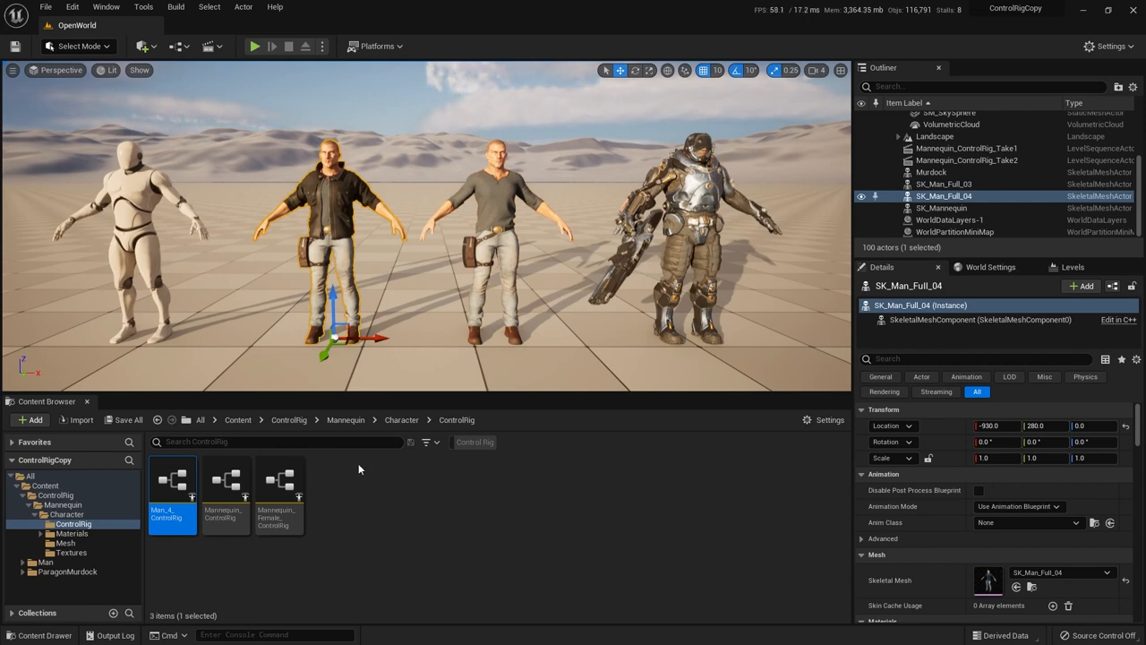
mouse_move(172, 483)
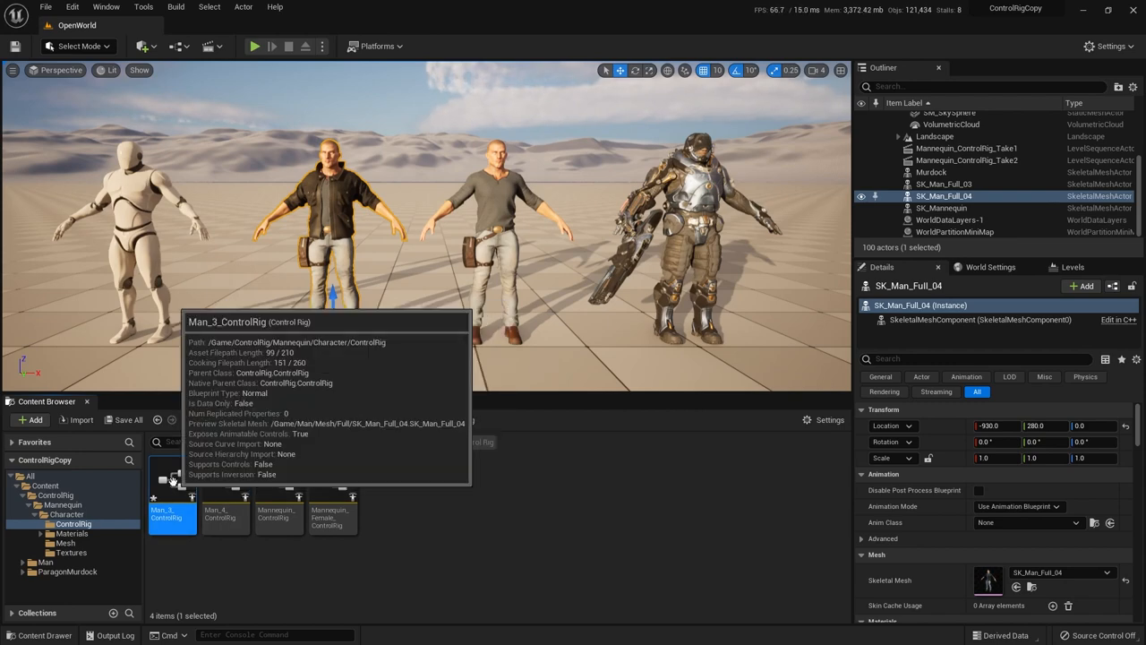
Edit Man_3_ControlRig, set its Preview Mesh to SK_Man_Full_04 and compile it.
double_click(172, 510)
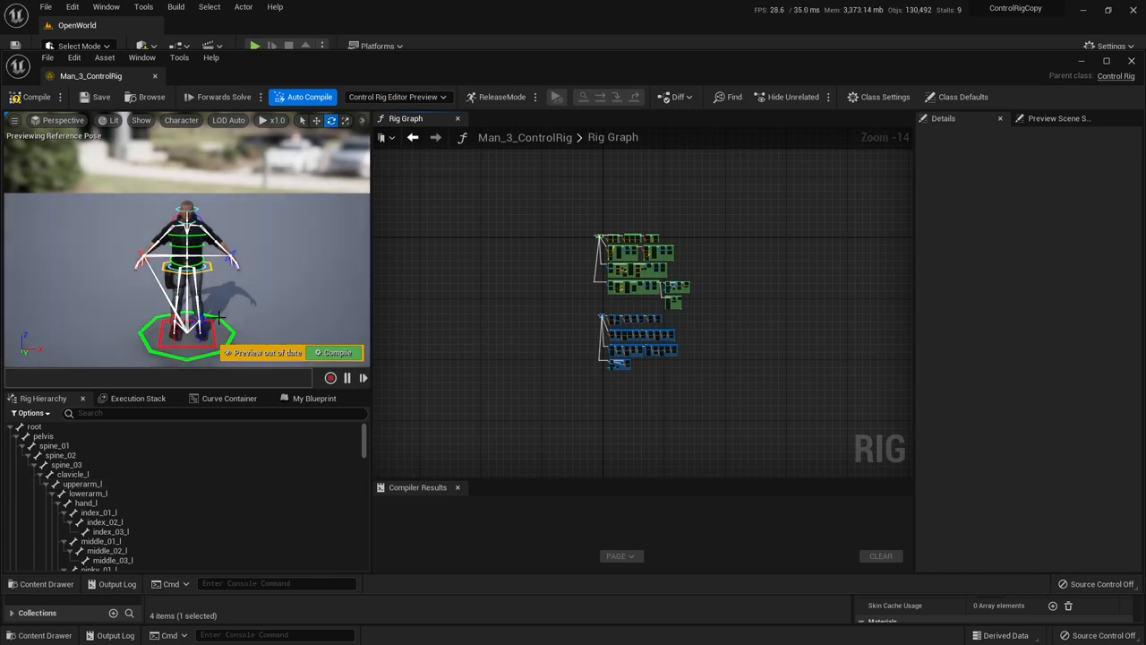
left_click(1059, 118)
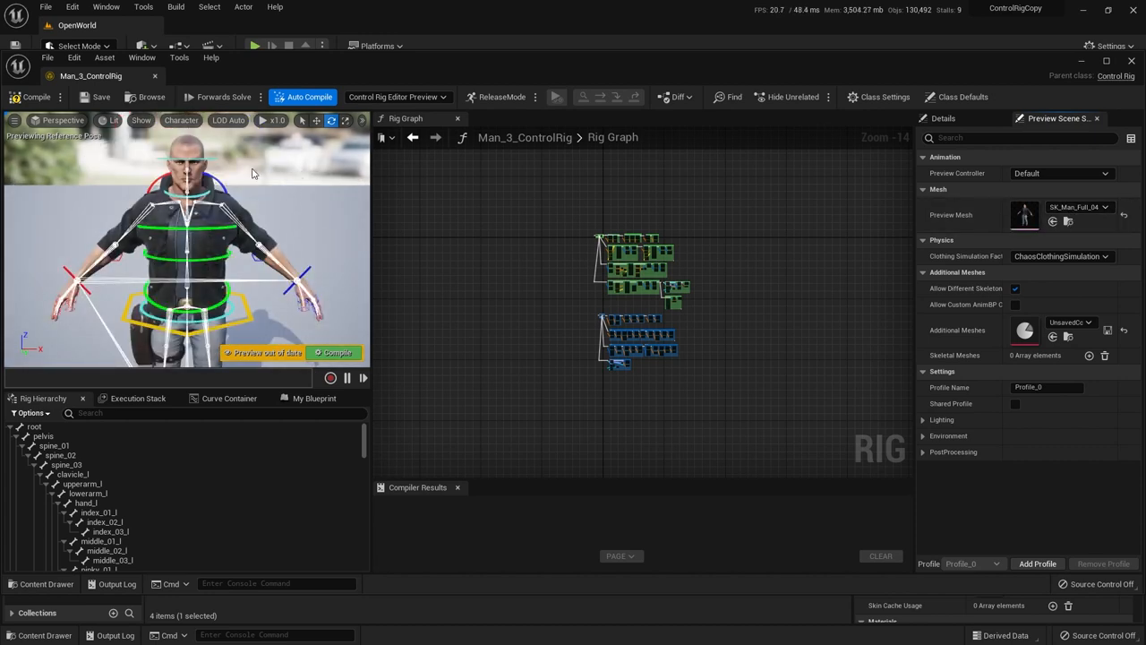
left_click(180, 120)
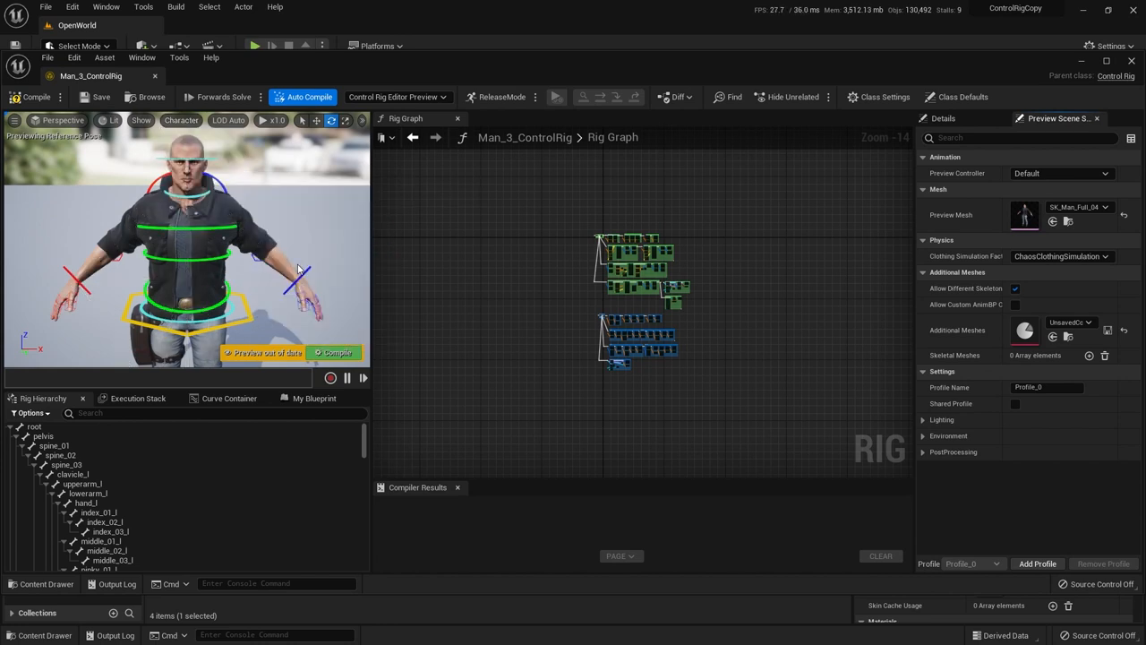
mouse_move(908, 233)
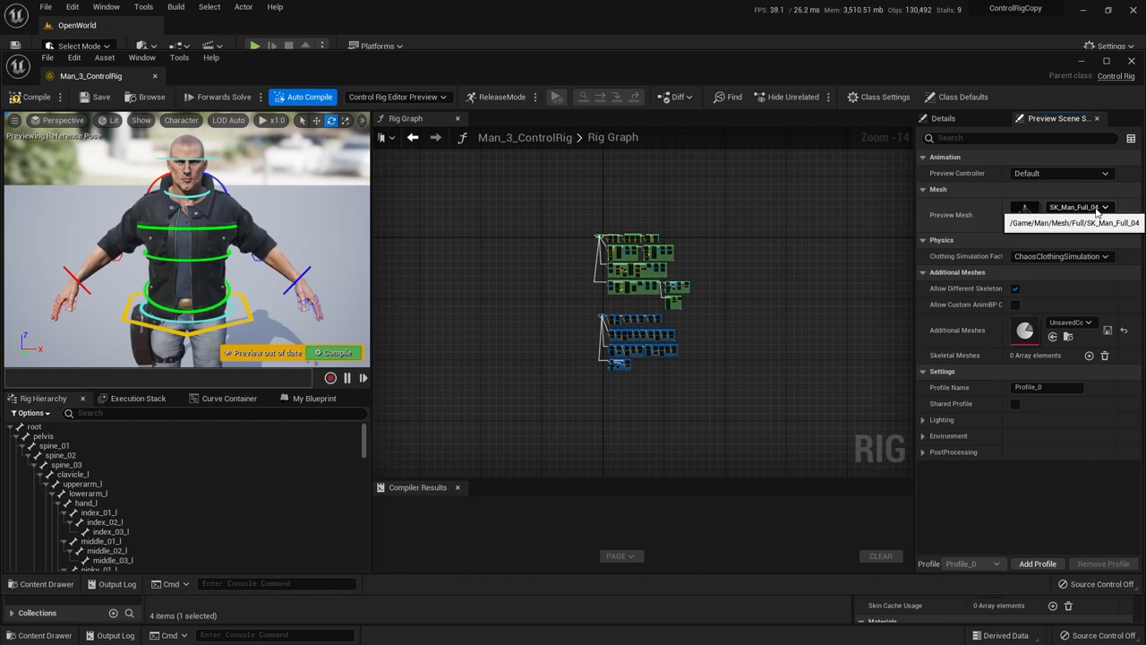
left_click(1096, 208)
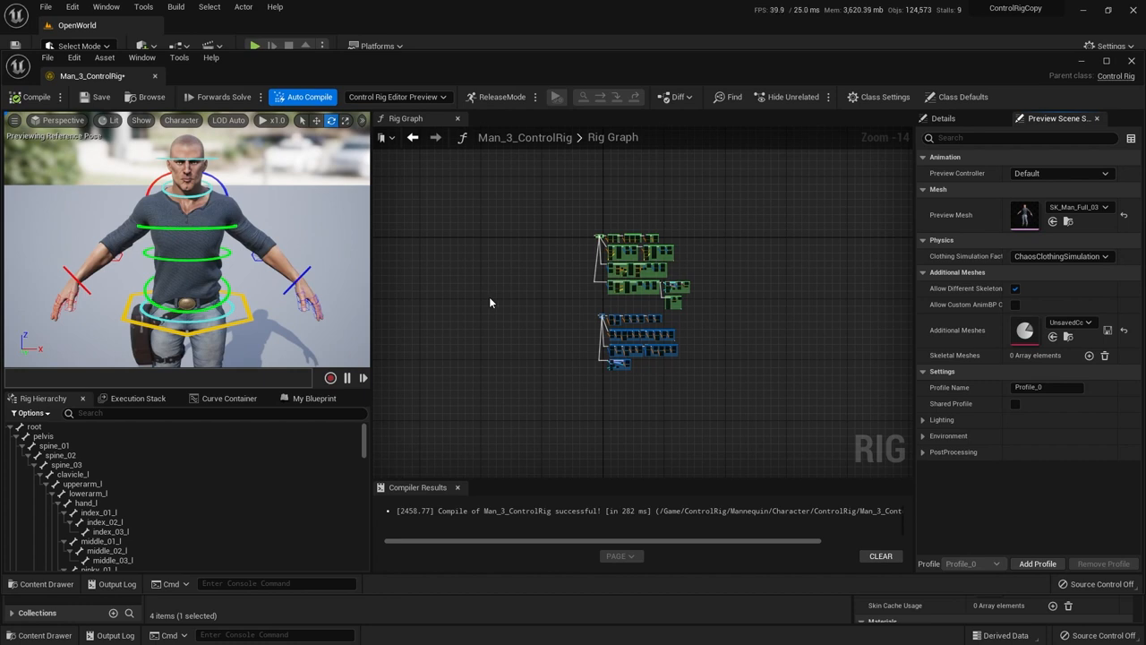
mouse_move(100, 97)
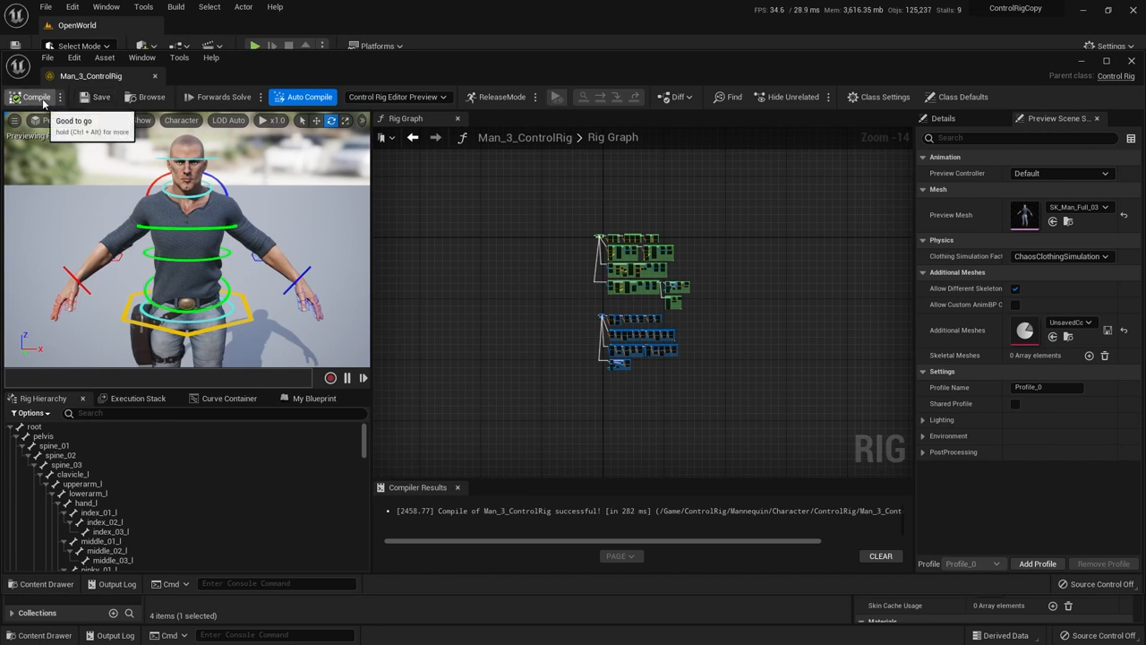
mouse_move(581, 319)
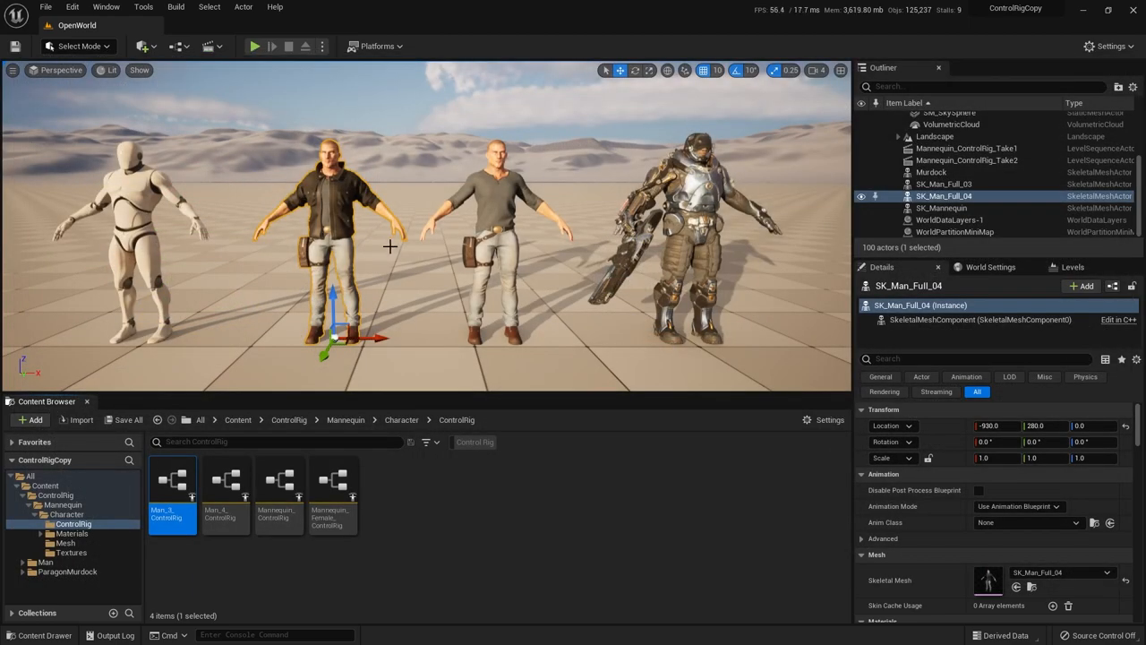
mouse_move(223, 487)
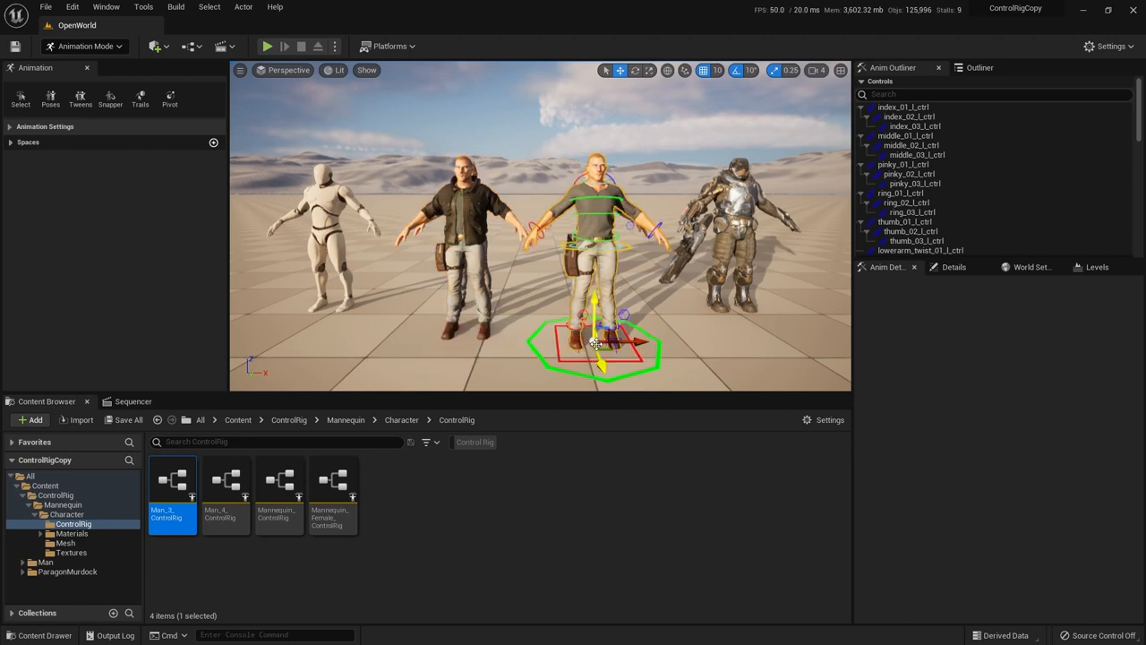
mouse_move(491, 362)
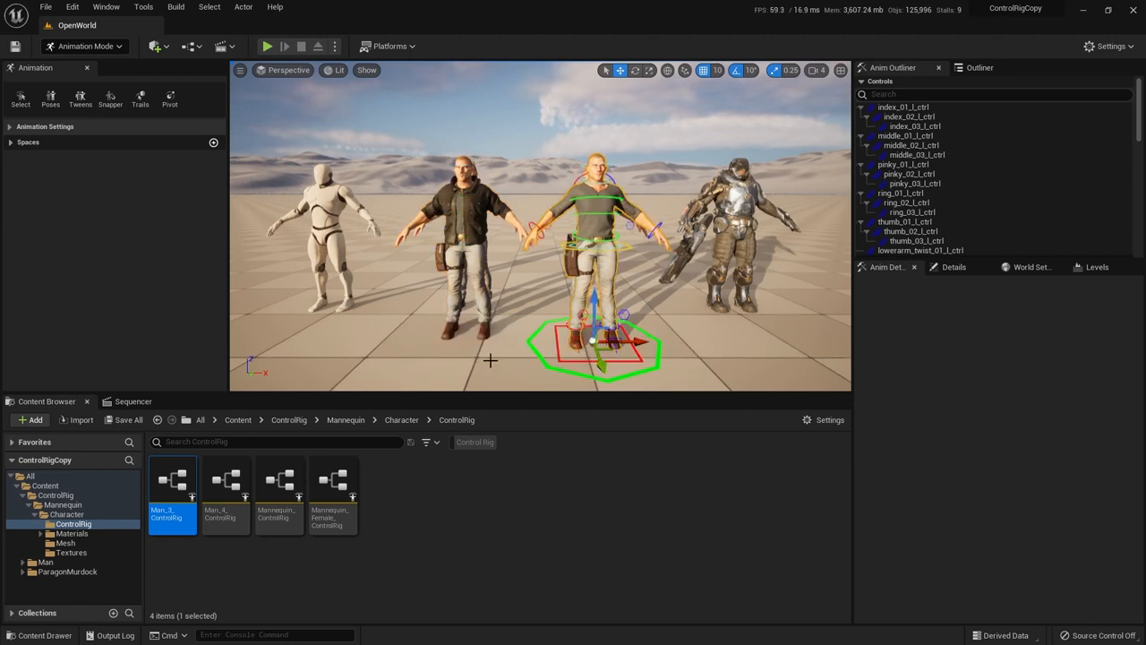
View the Sequencer's ControlRig tracks, then return to the Content Browser.
left_click(133, 401)
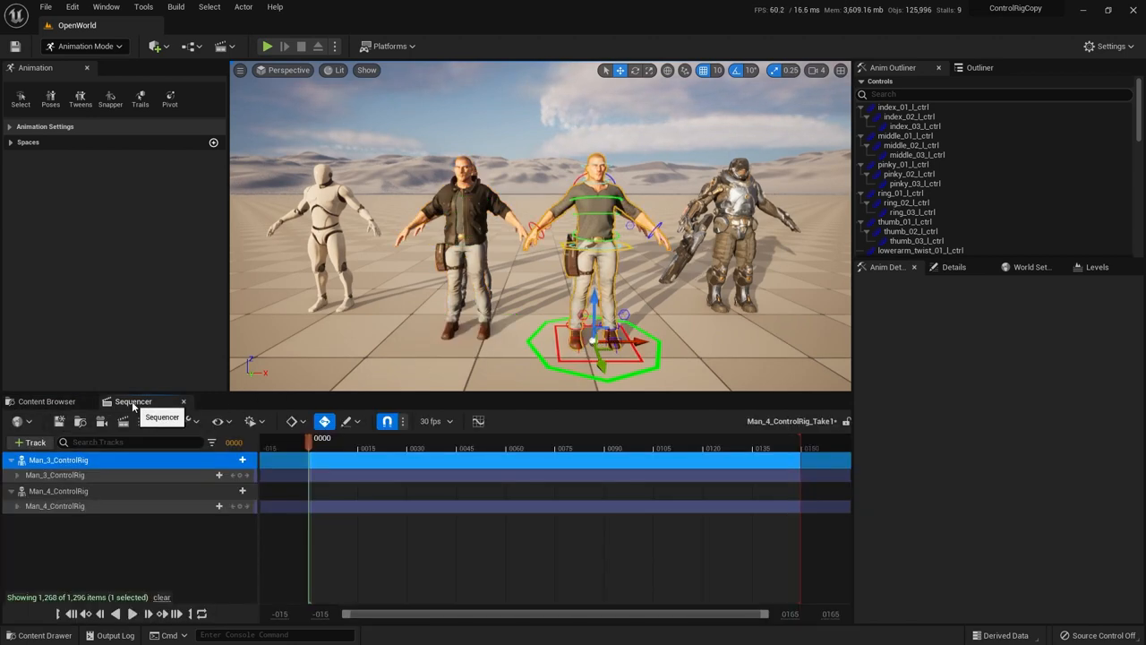
left_click(39, 402)
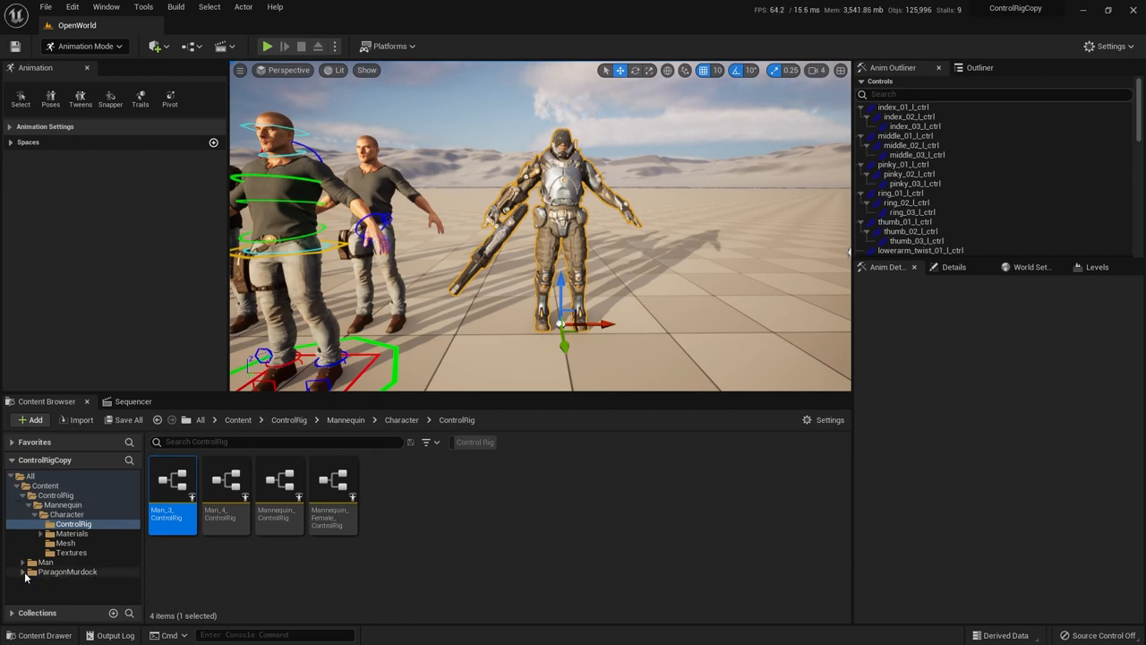
Browse to ParagonMurdock > Murdock > Meshes and load Murdock_Skeleton in the skeleton editor.
left_click(22, 573)
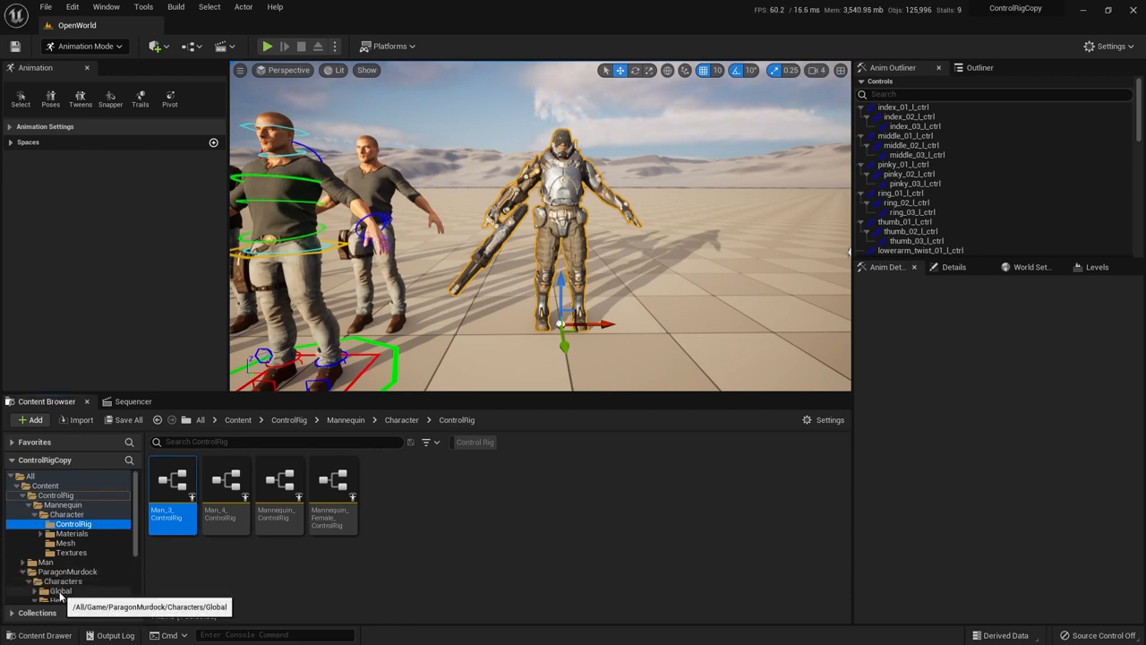
left_click(68, 591)
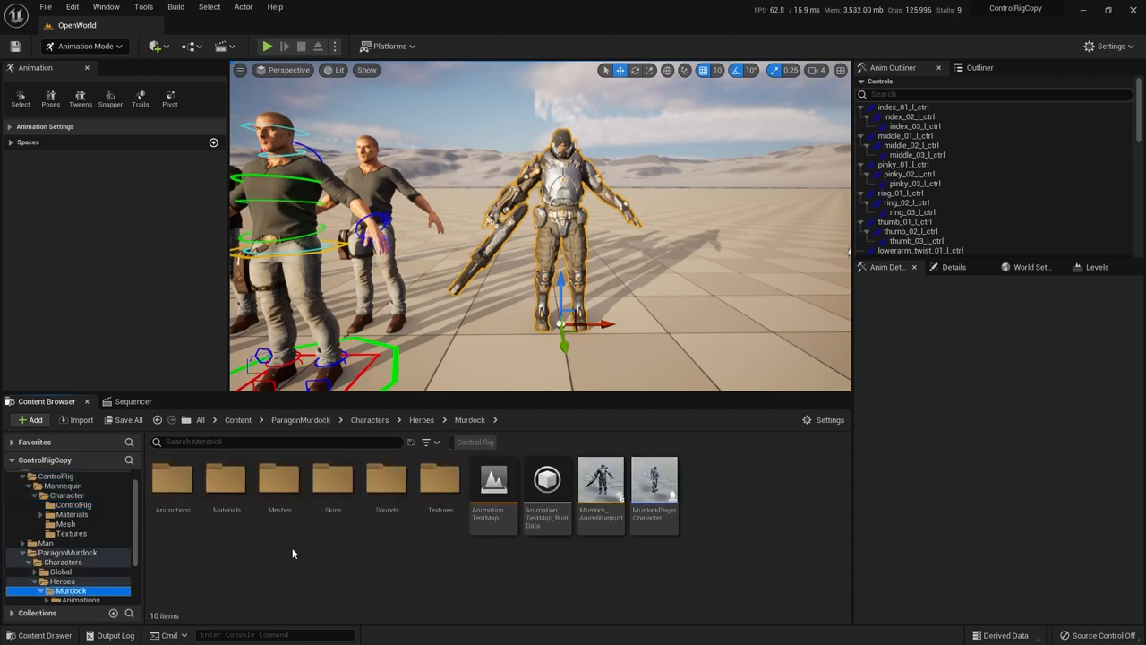
mouse_move(280, 480)
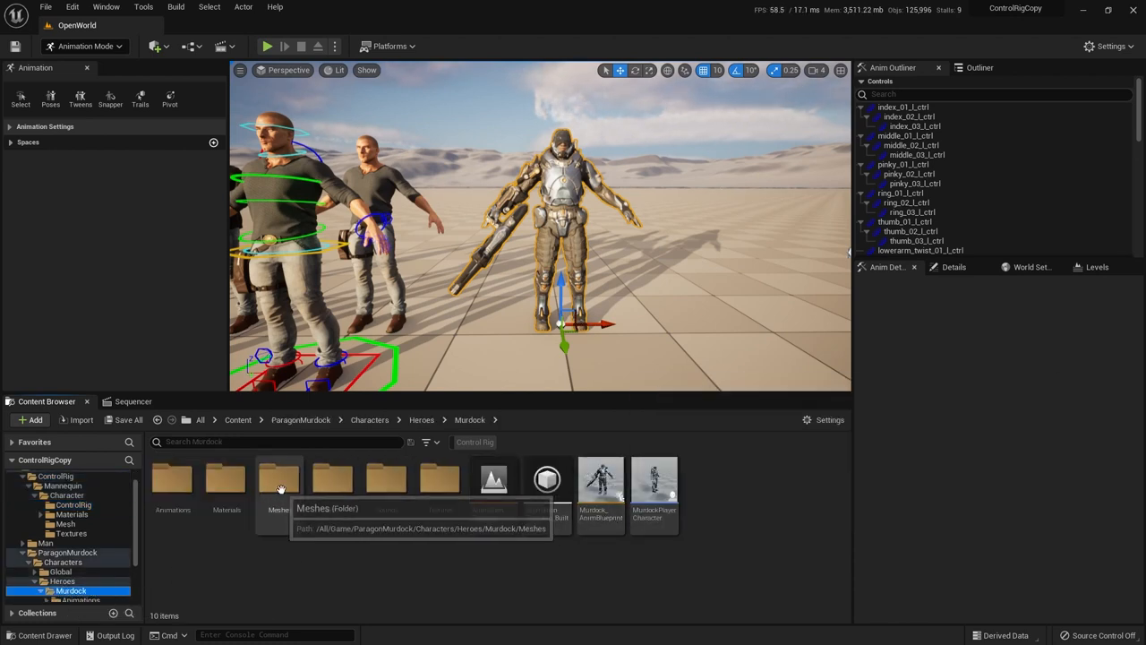
double_click(280, 477)
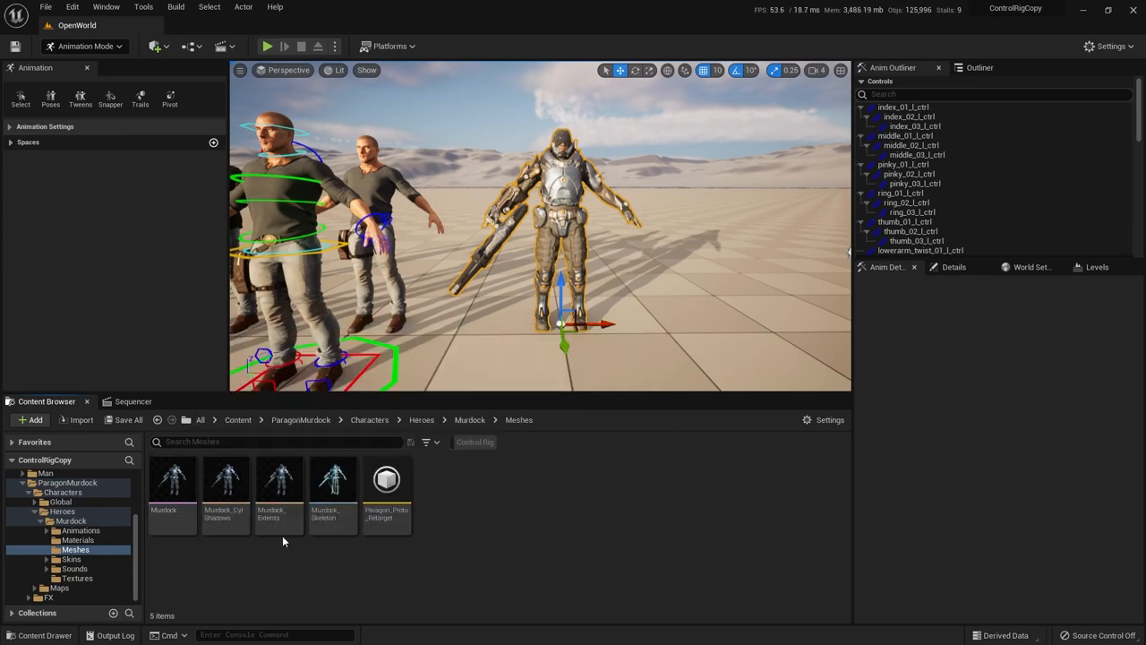
left_click(333, 480)
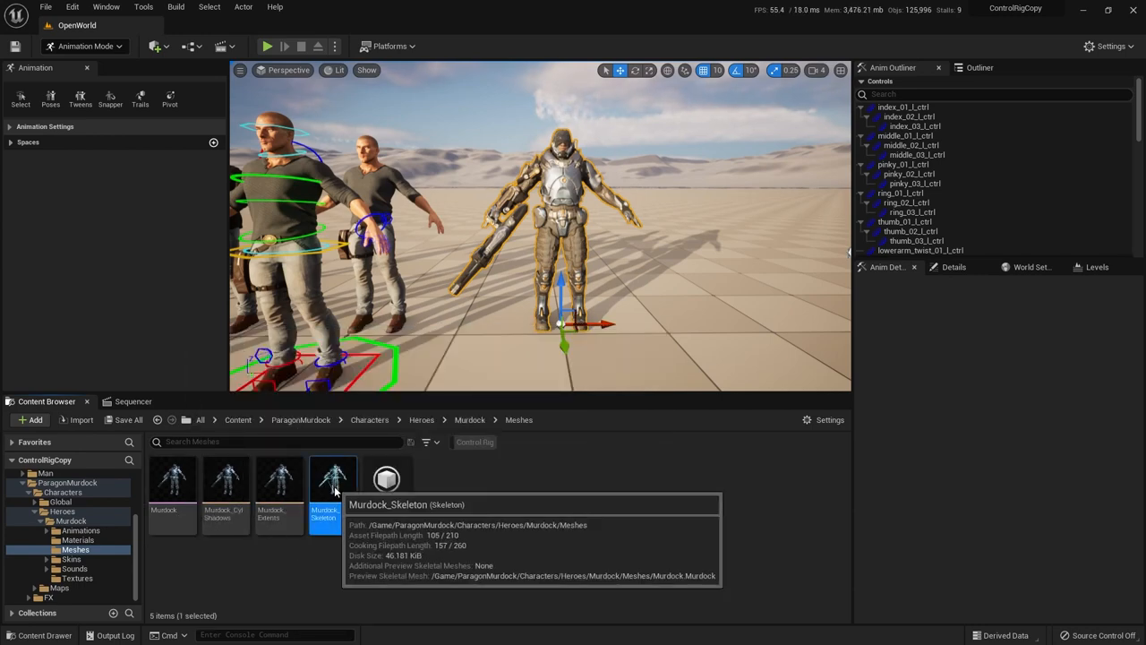
double_click(326, 480)
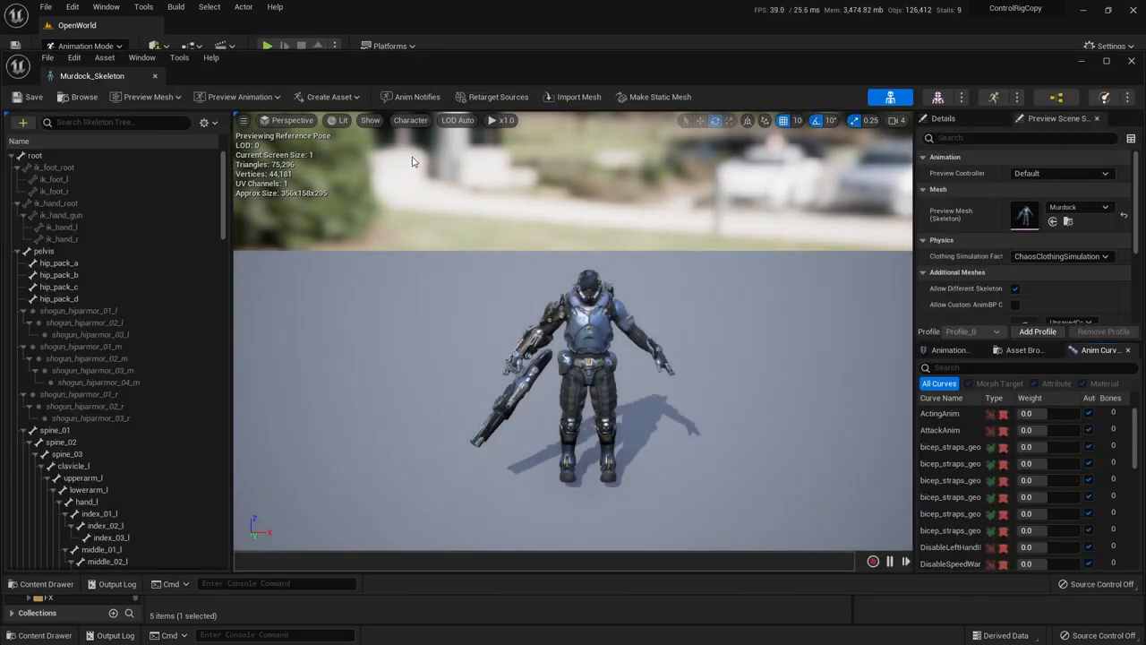
Set Character > Bones to All Hierarchy to display every Murdock bone.
left_click(408, 120)
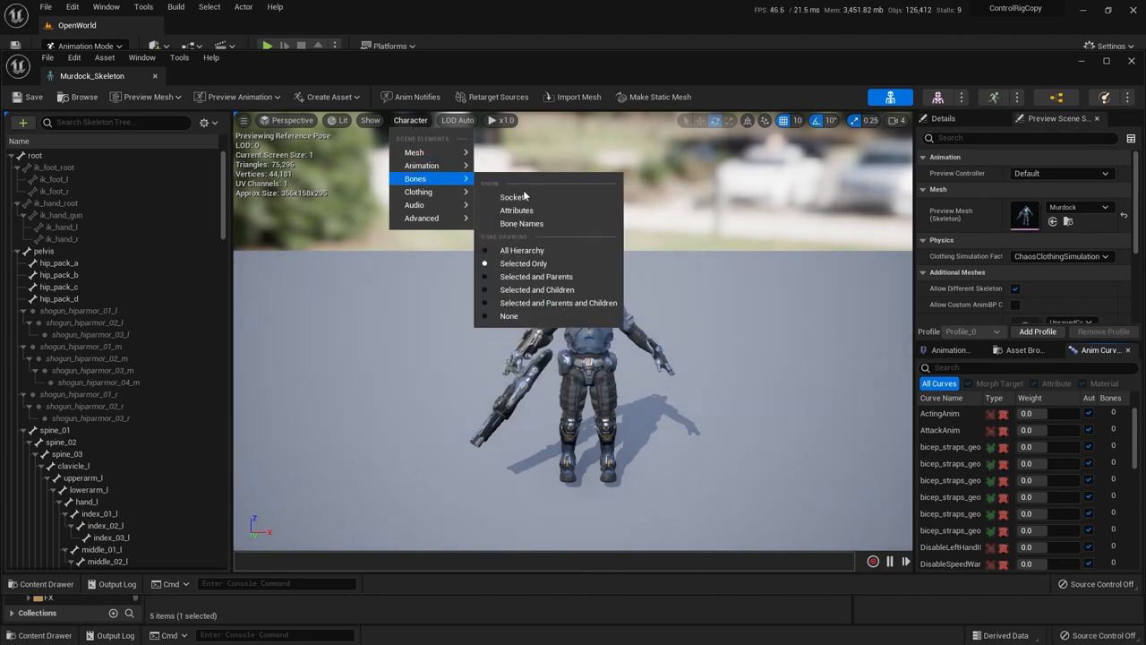
mouse_move(523, 251)
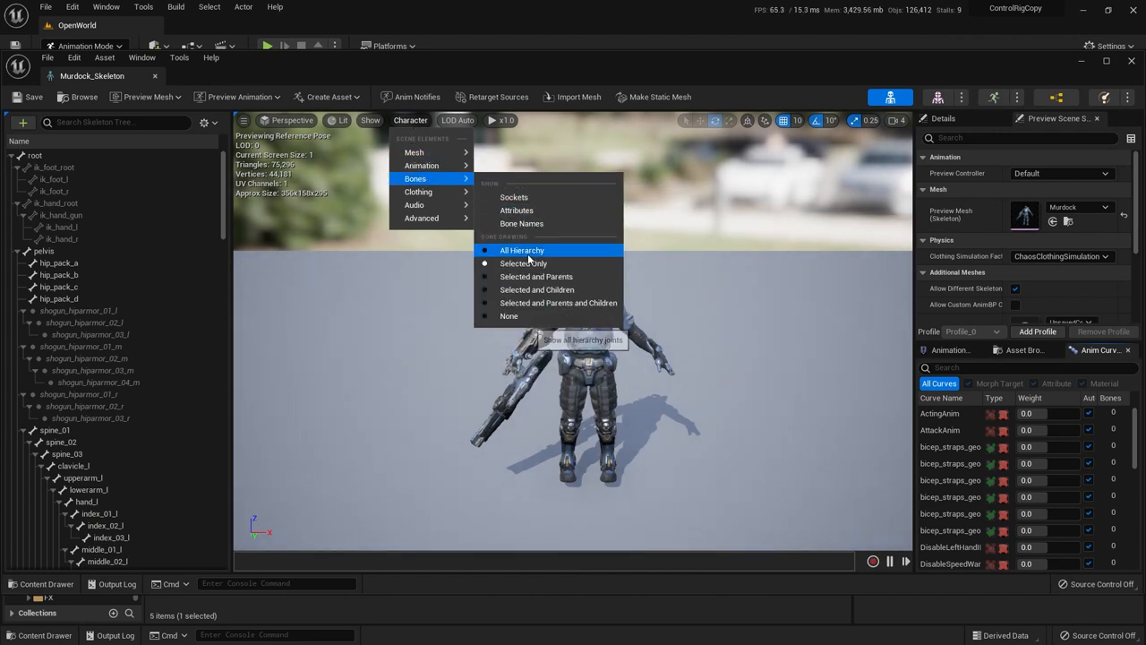
left_click(523, 251)
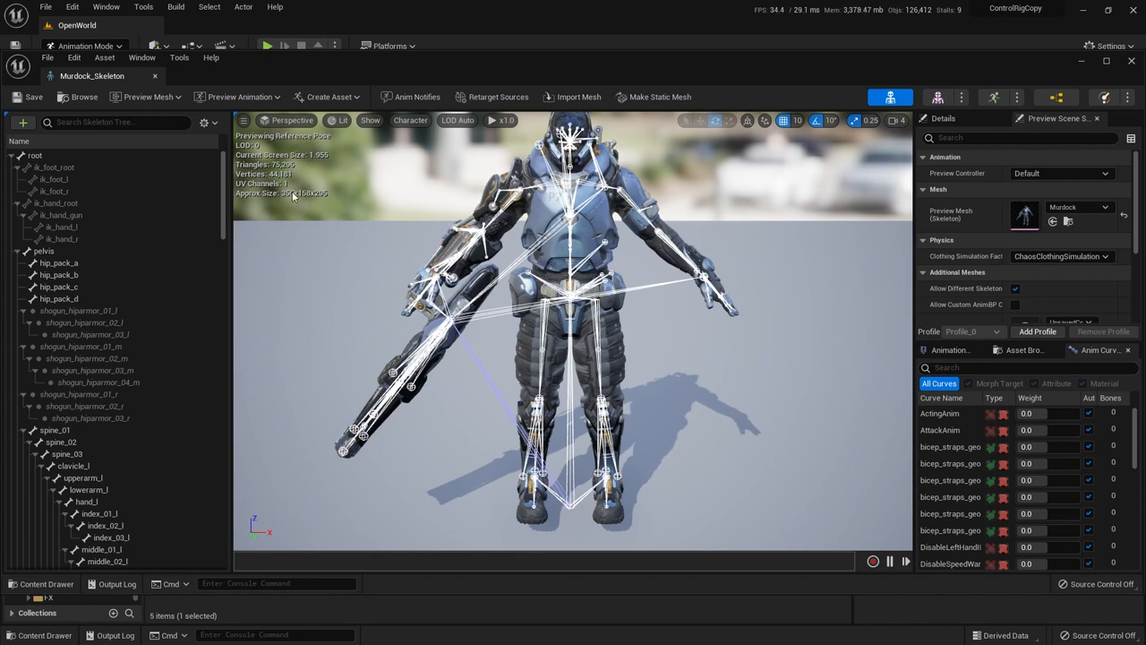
mouse_move(179, 289)
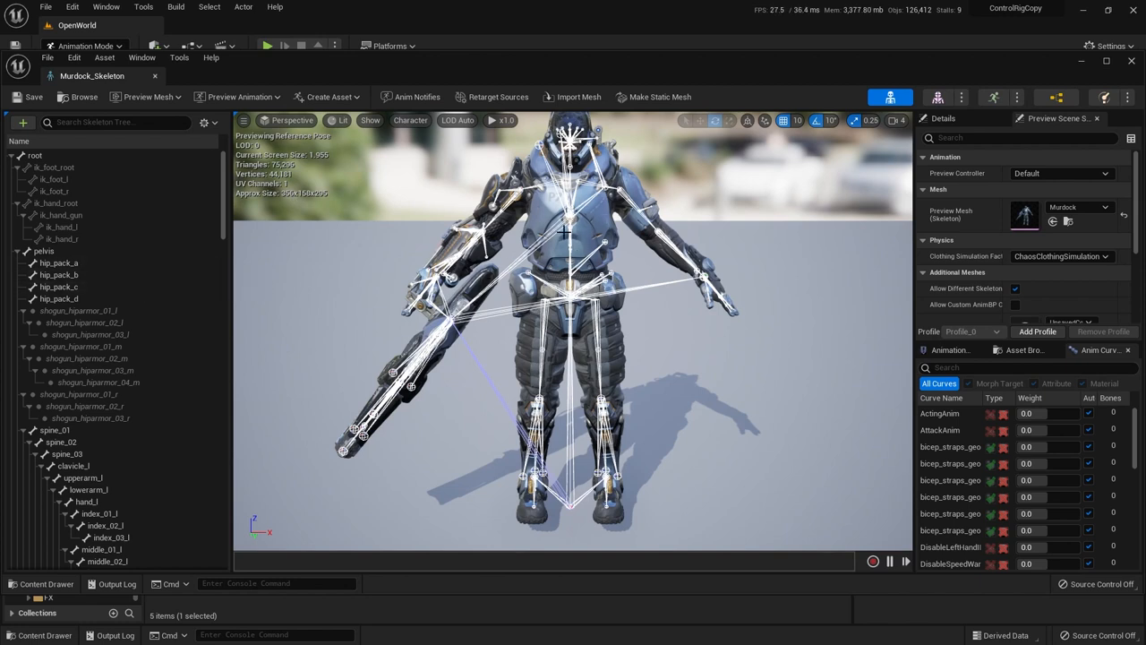
mouse_move(412, 141)
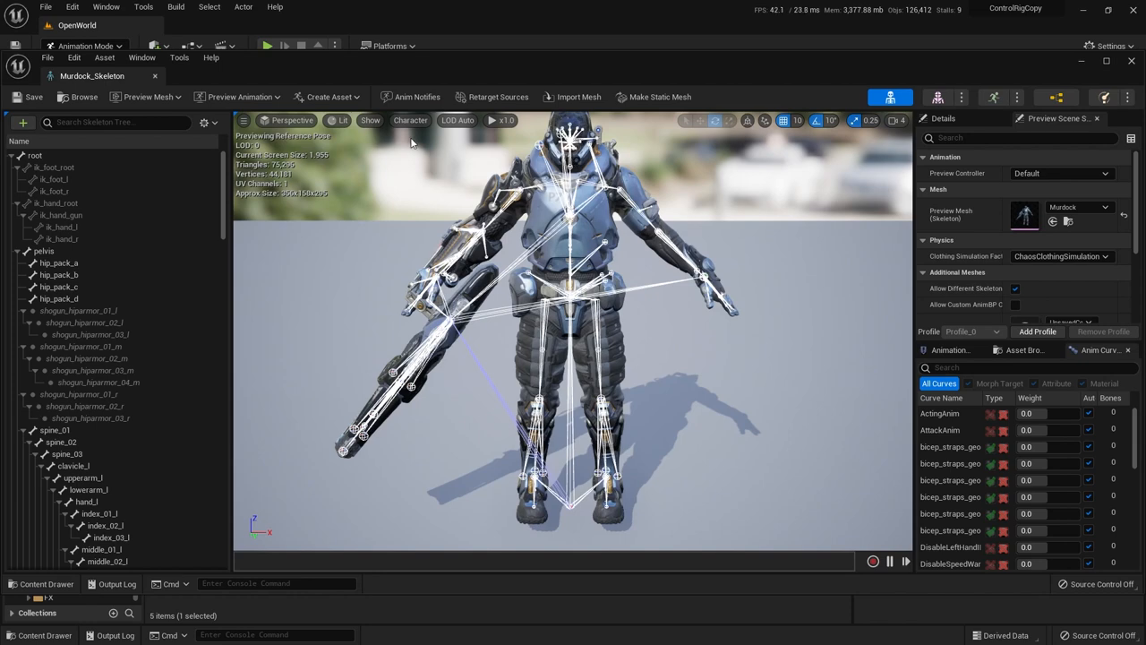
mouse_move(158, 82)
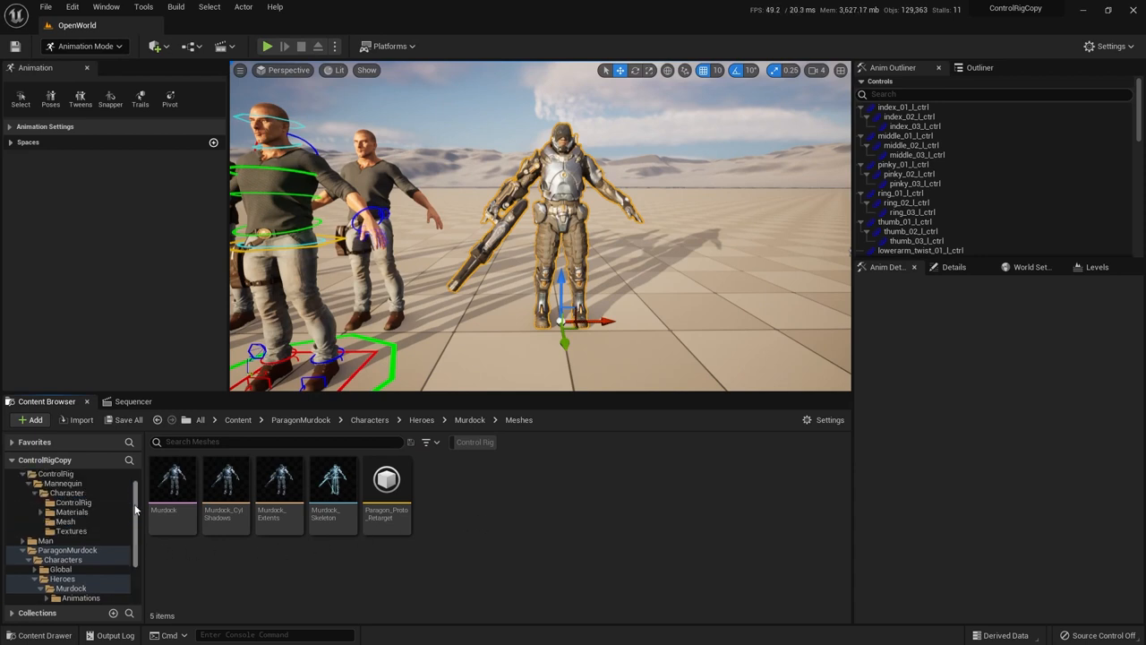
Duplicate Mannequin_ControlRig in the ControlRig folder and rename the copy Murdock_ControlRig.
left_click(74, 523)
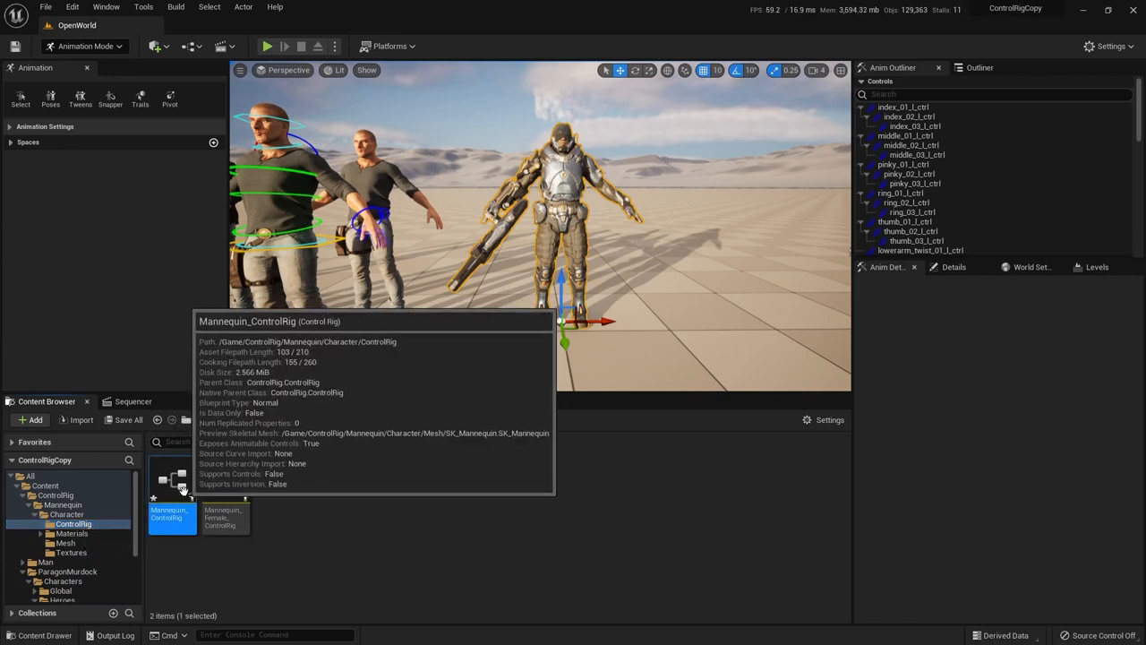
right_click(172, 516)
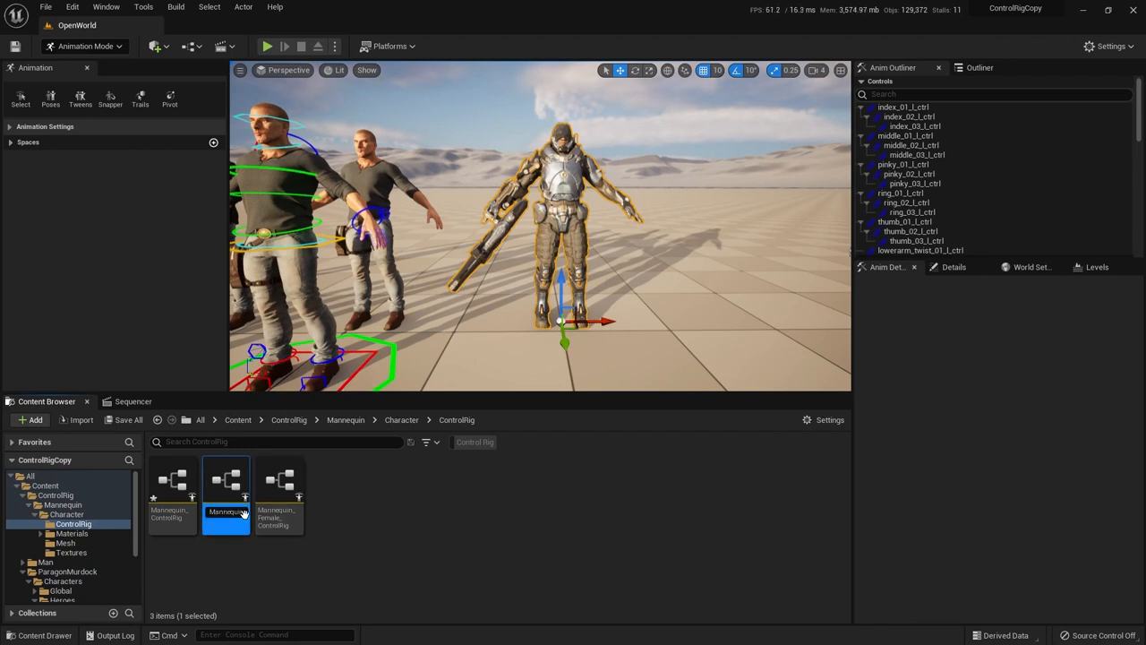
double_click(226, 512)
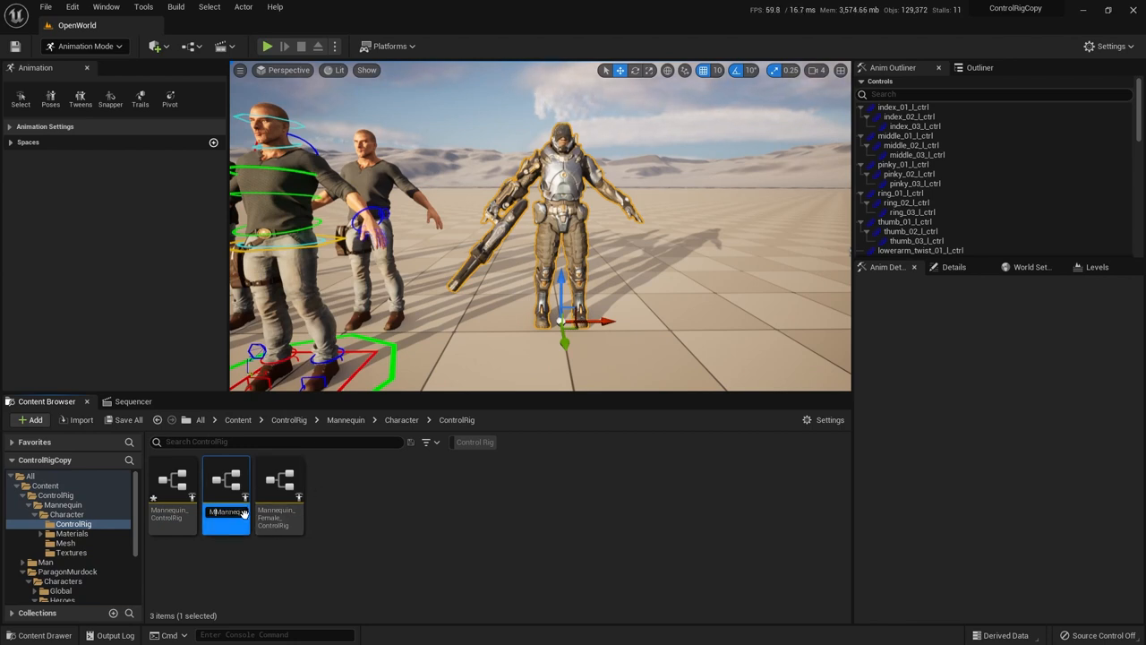
left_click(280, 498)
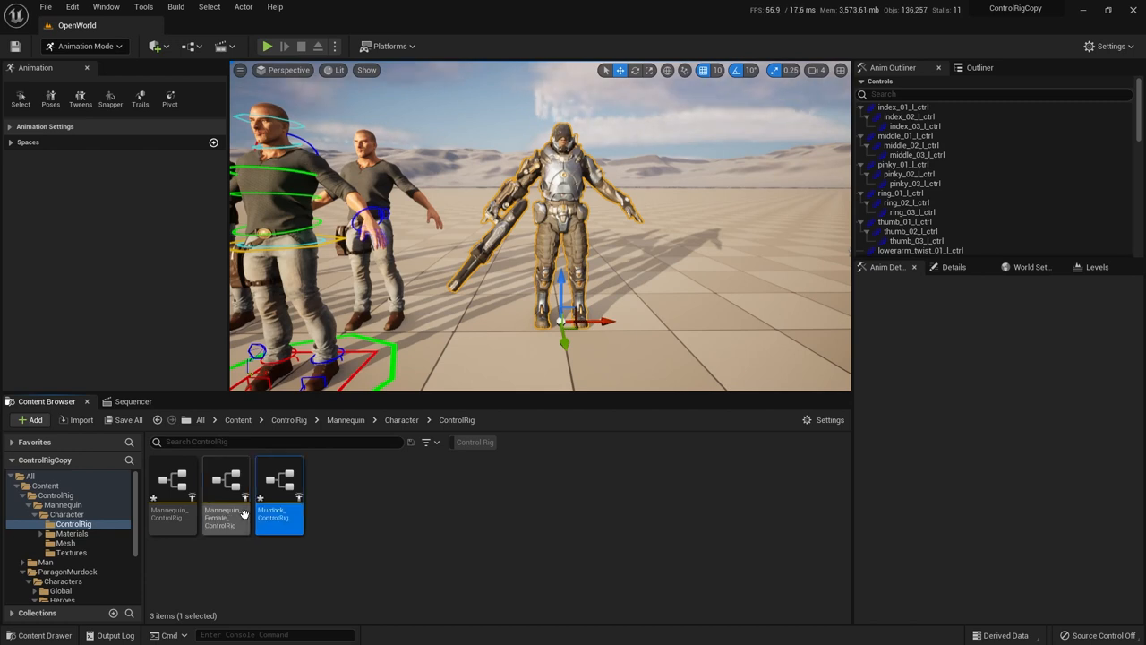
mouse_move(279, 484)
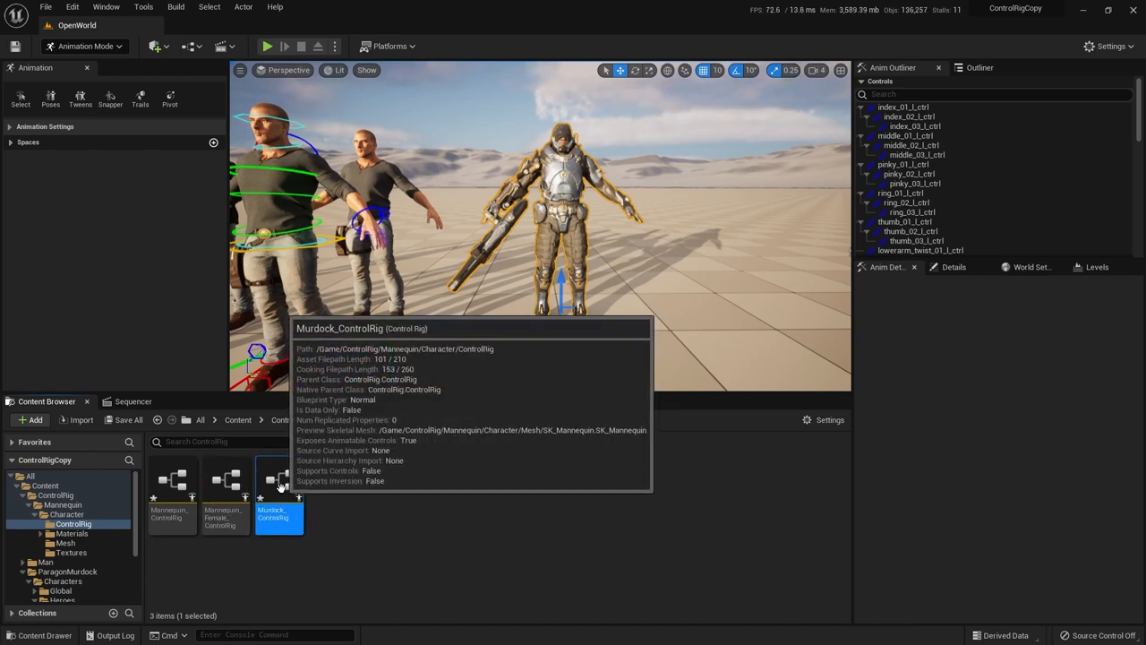
Edit Murdock_ControlRig and choose the Murdock mesh as its Preview Mesh in Preview Scene Settings.
double_click(279, 493)
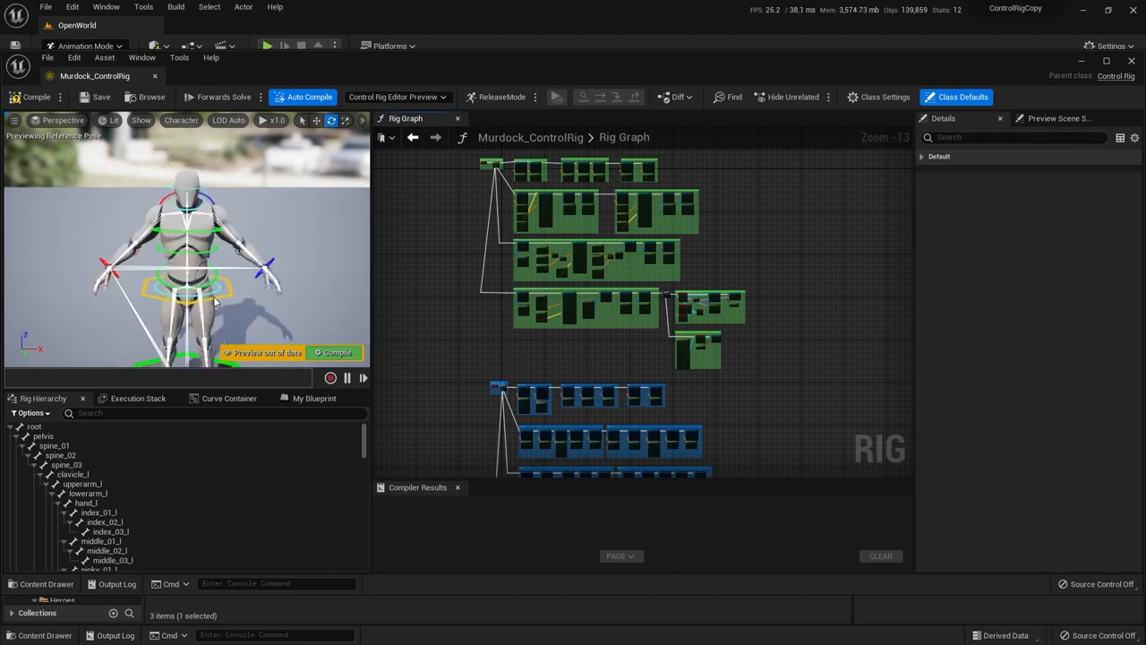
left_click(1056, 118)
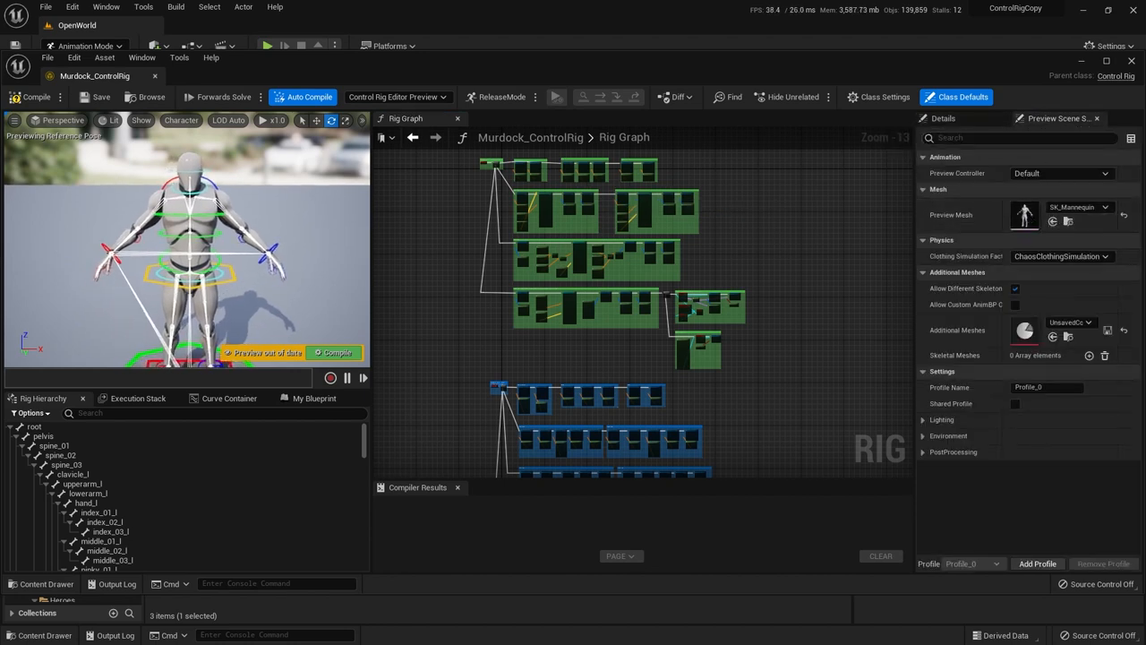
left_click(1106, 215)
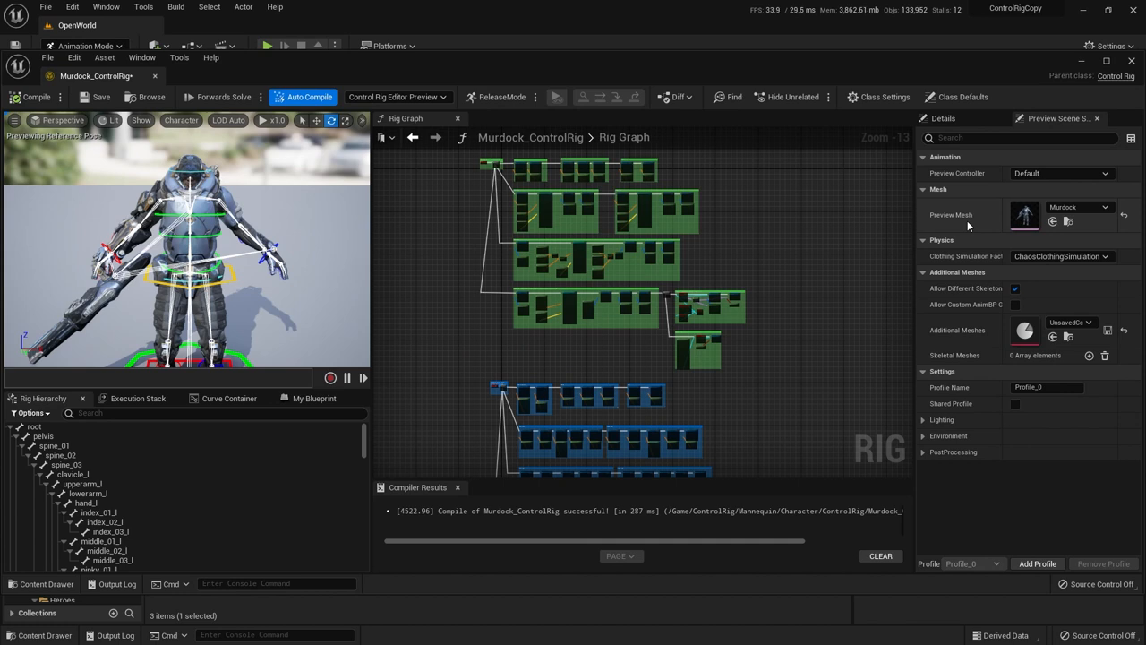
mouse_move(785, 279)
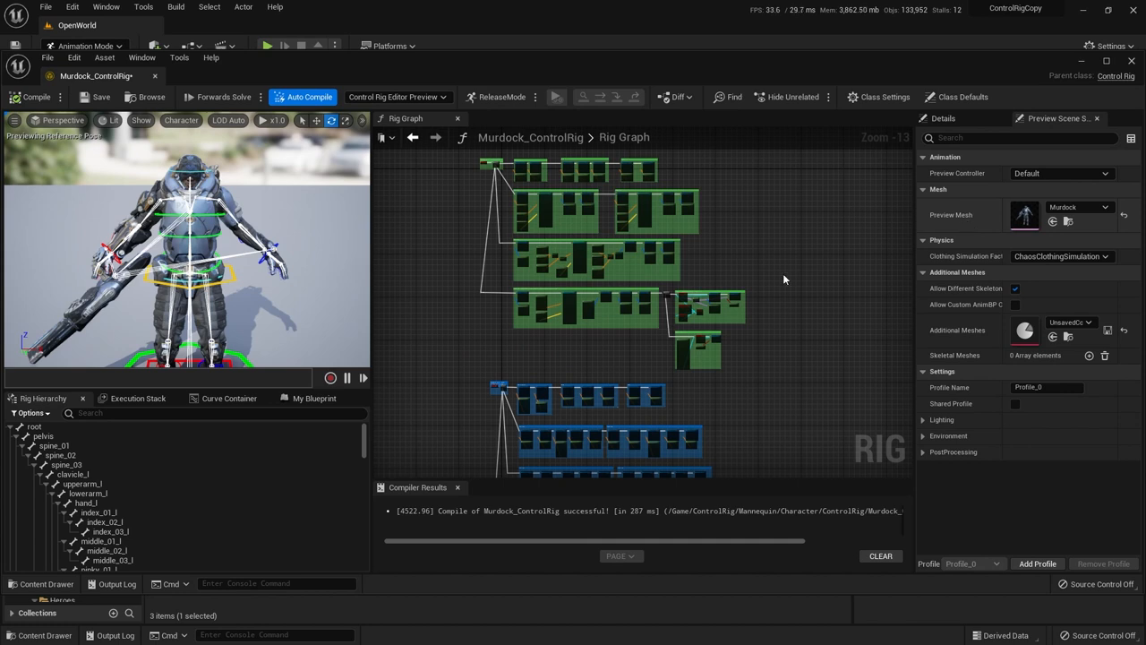
mouse_move(680, 344)
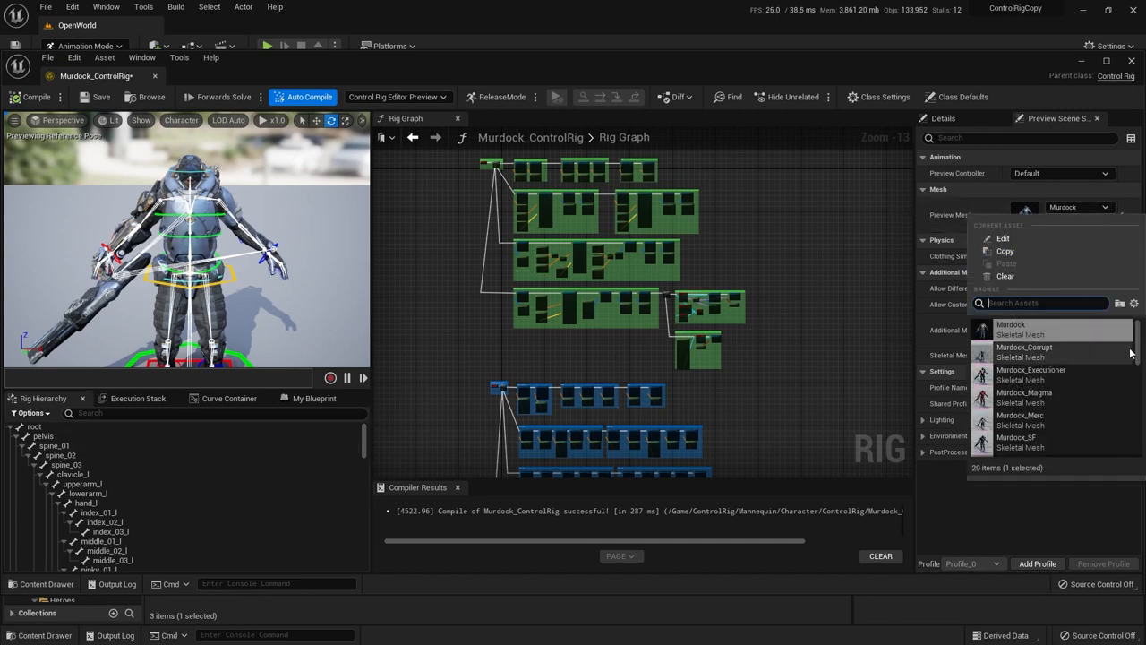
scroll("down", 3)
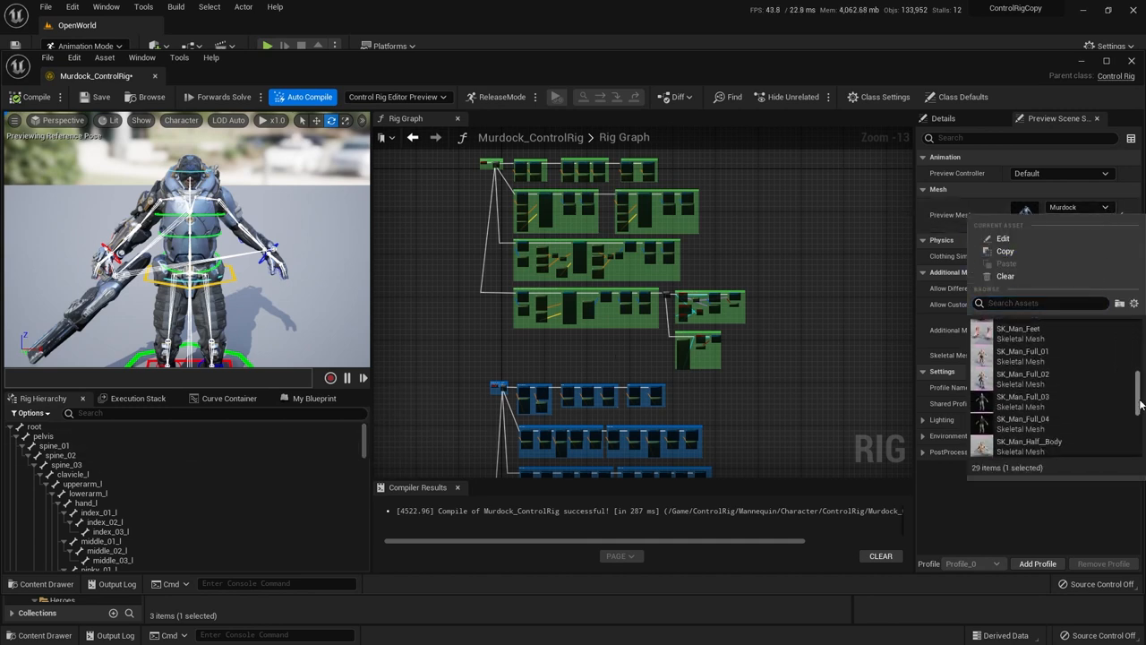
scroll("down", 3)
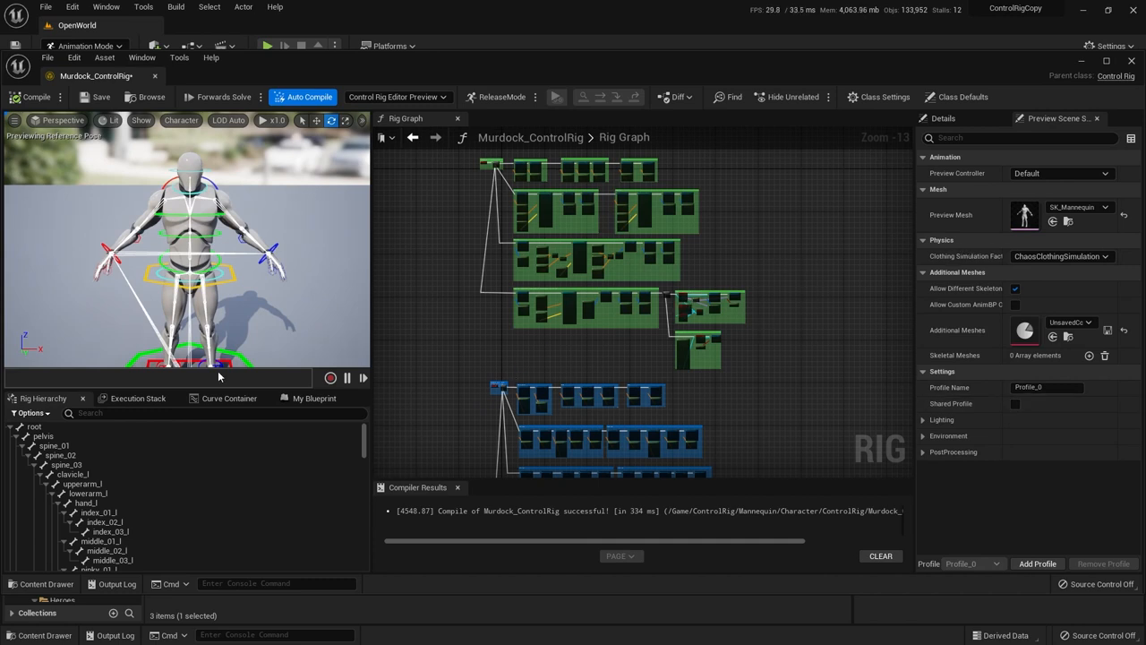
Refresh the root bone's hierarchy transforms from the Murdock mesh via Refresh > Select Mesh.
left_click(32, 426)
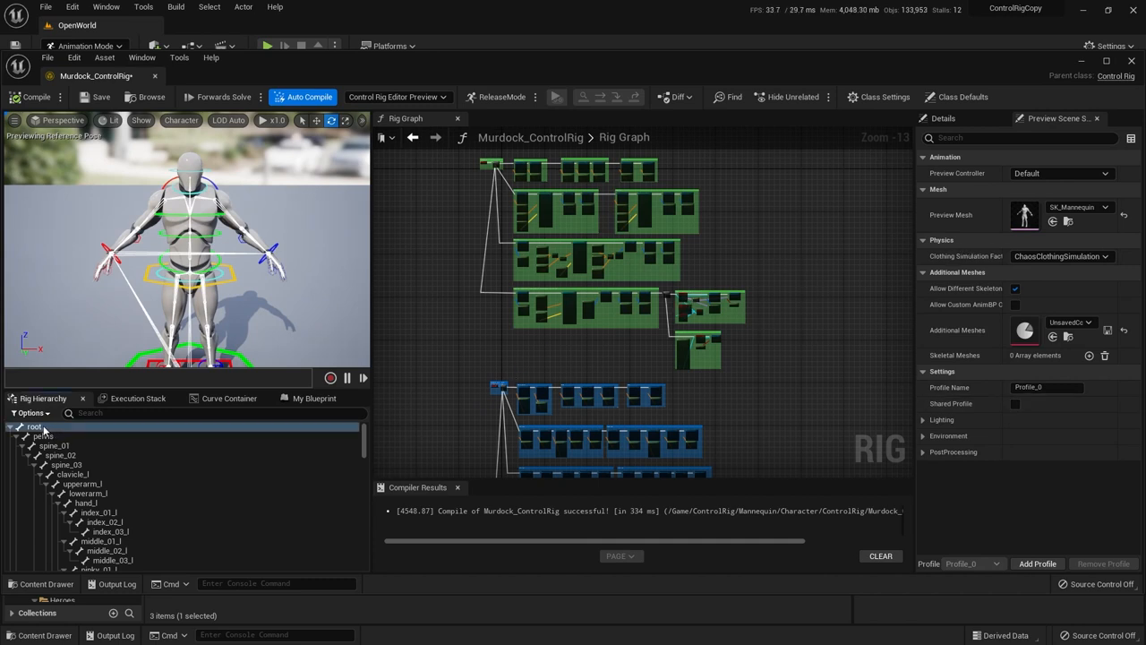
left_click(32, 427)
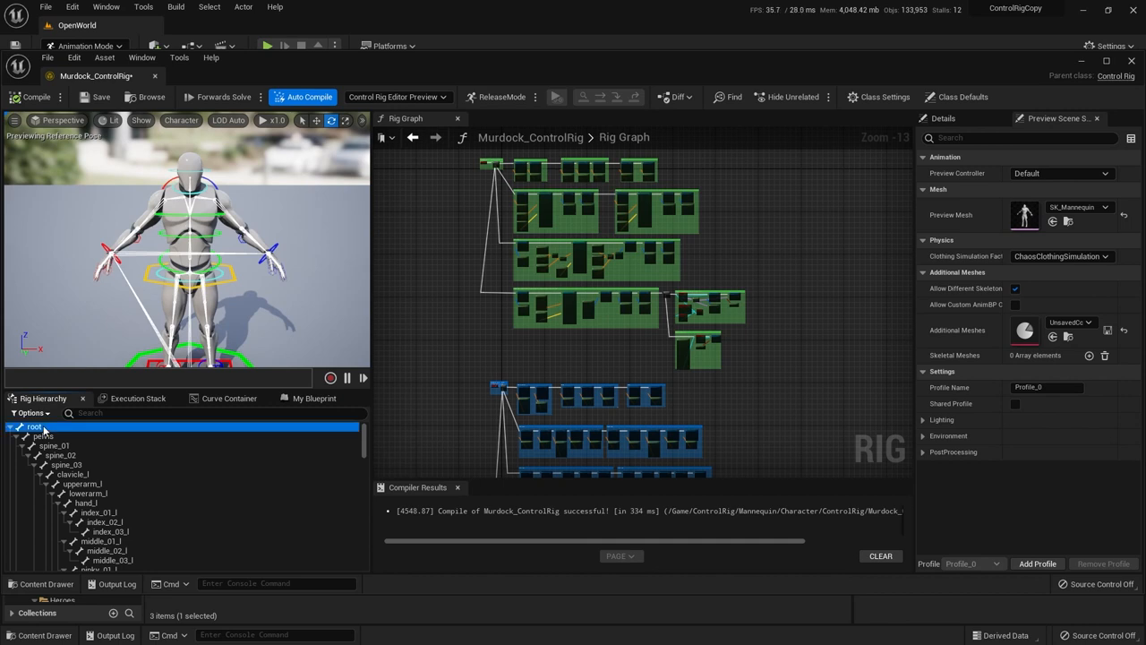
right_click(32, 427)
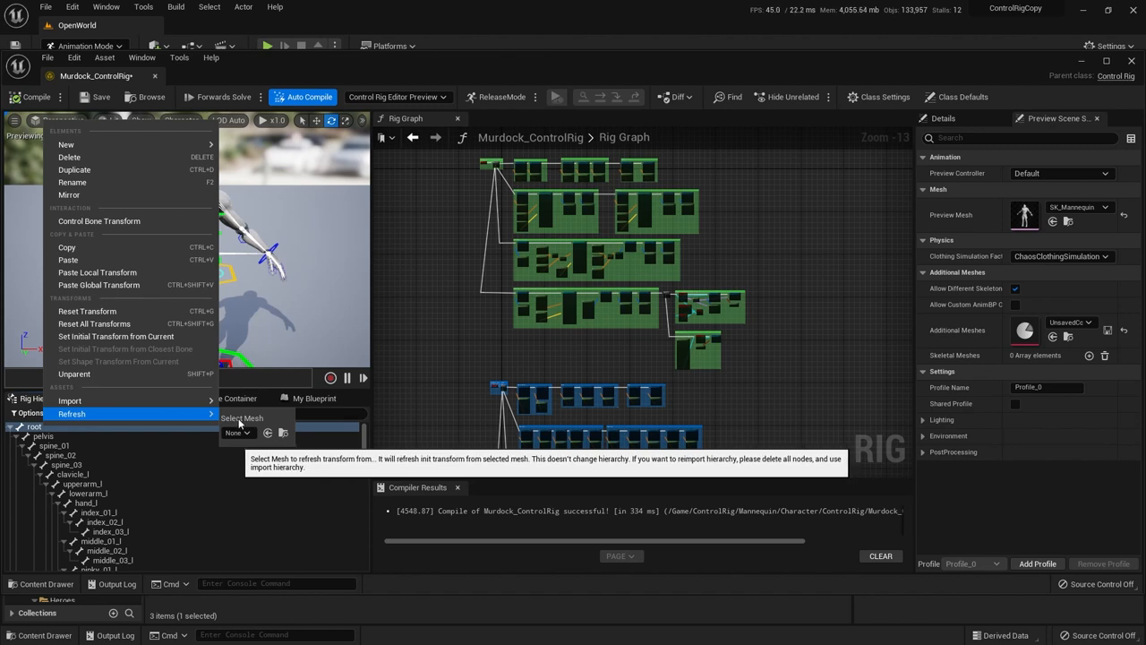
left_click(236, 432)
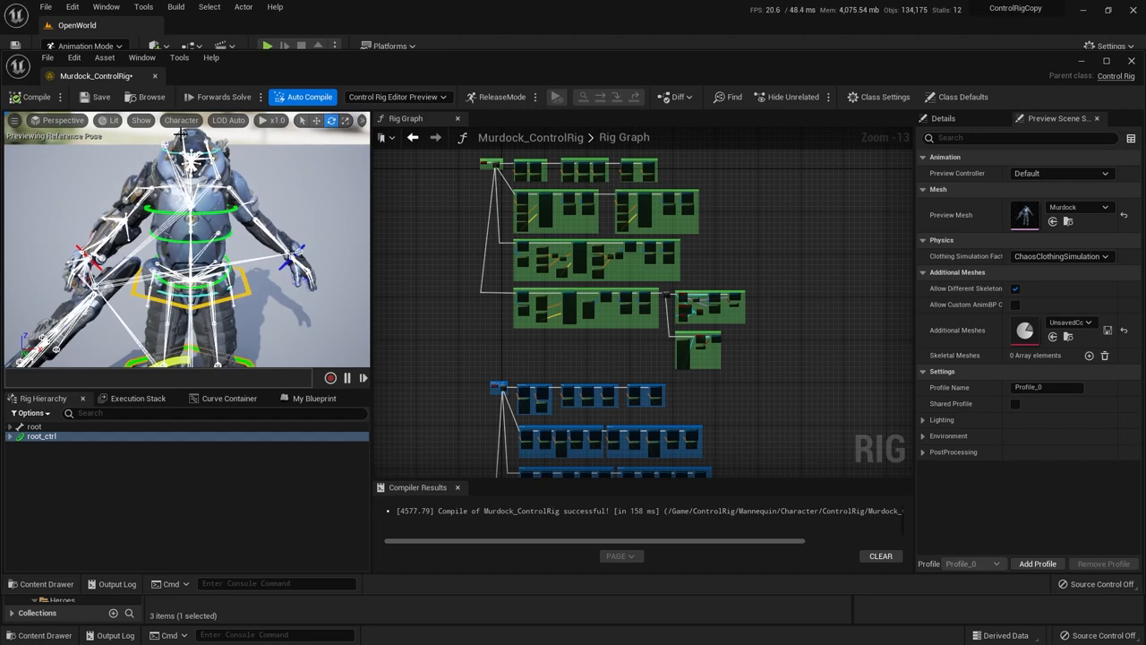
left_click(180, 120)
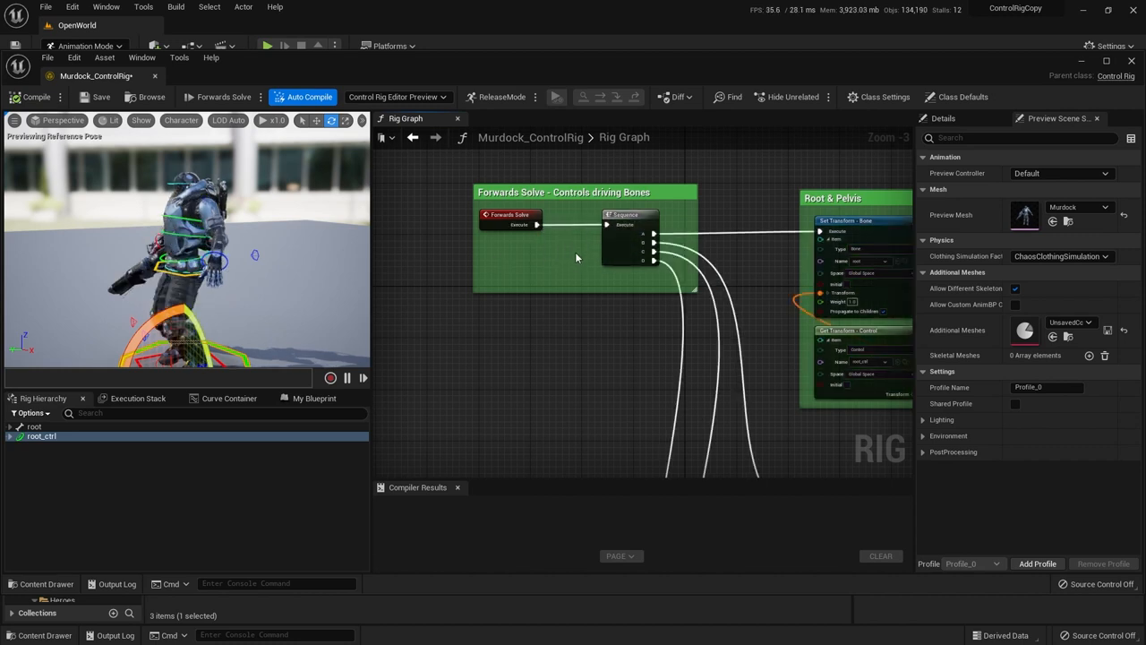
mouse_move(564, 263)
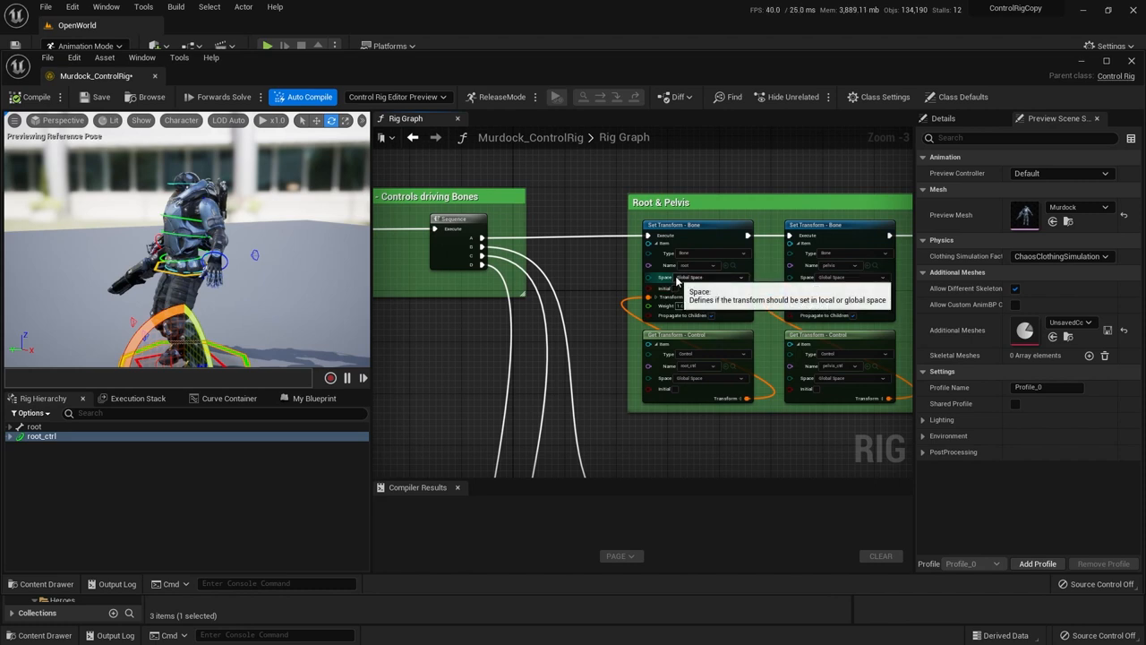
mouse_move(831, 276)
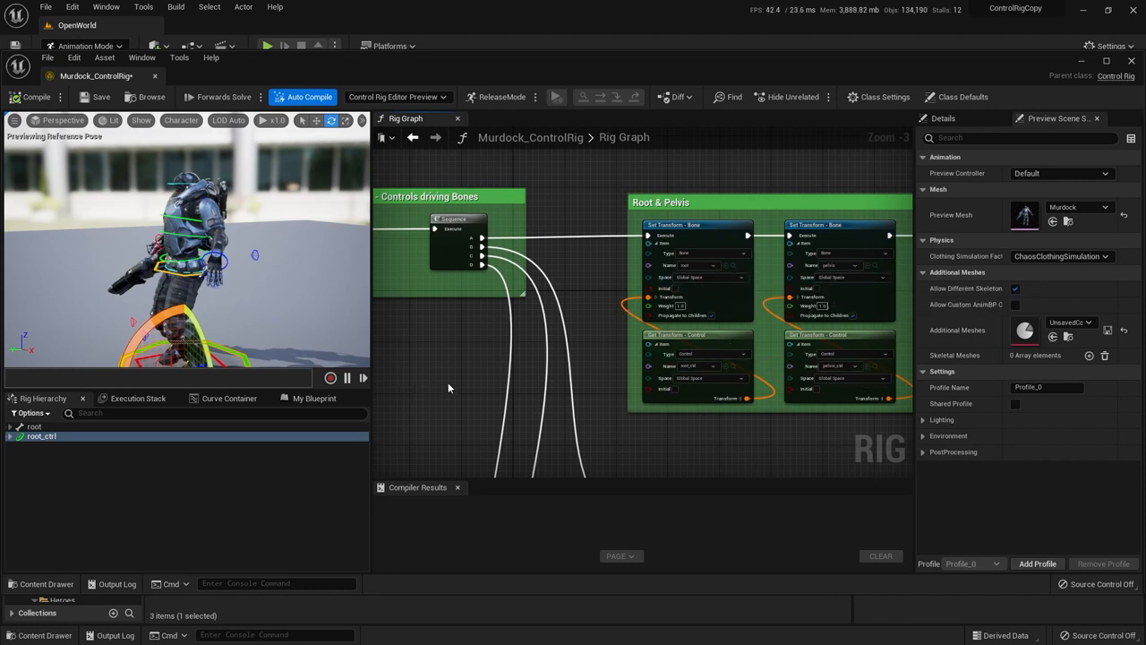
mouse_move(455, 355)
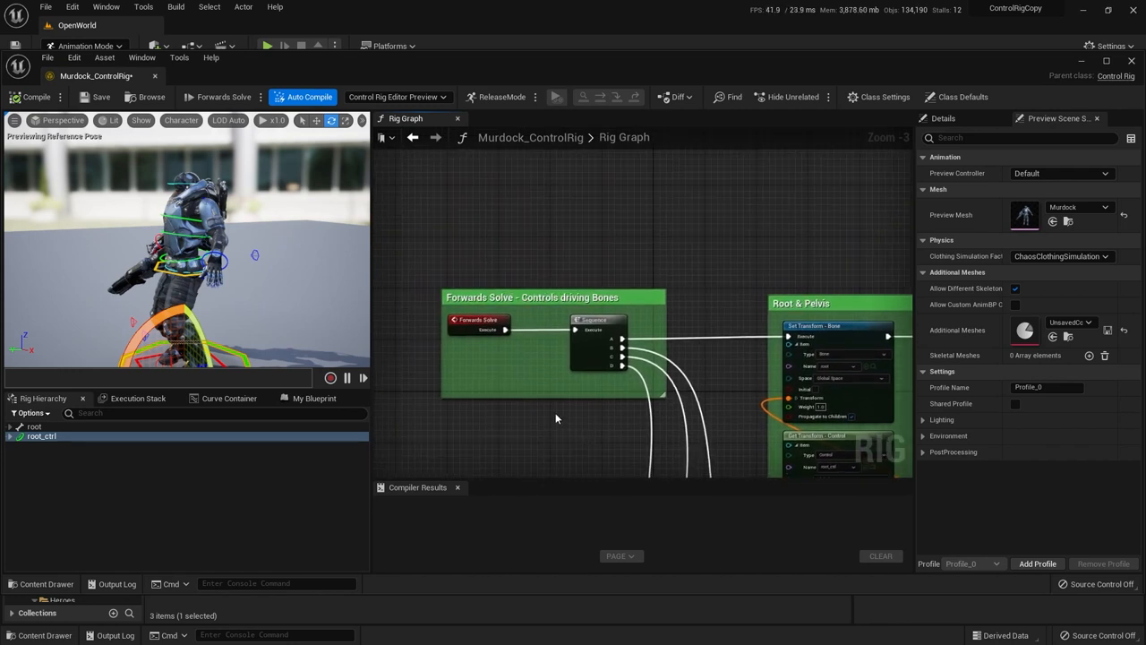
mouse_move(508, 332)
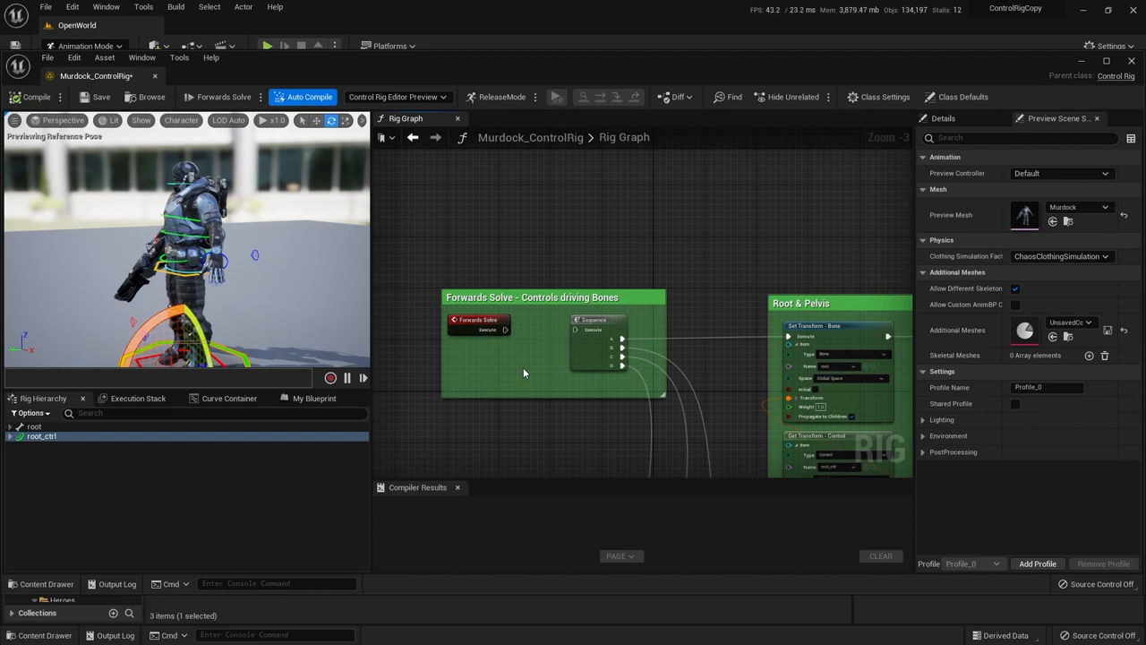
Reconnect the Forwards Solve execution pin to the Sequence node after comparing the unlinked pose.
left_click_drag(503, 330, 576, 330)
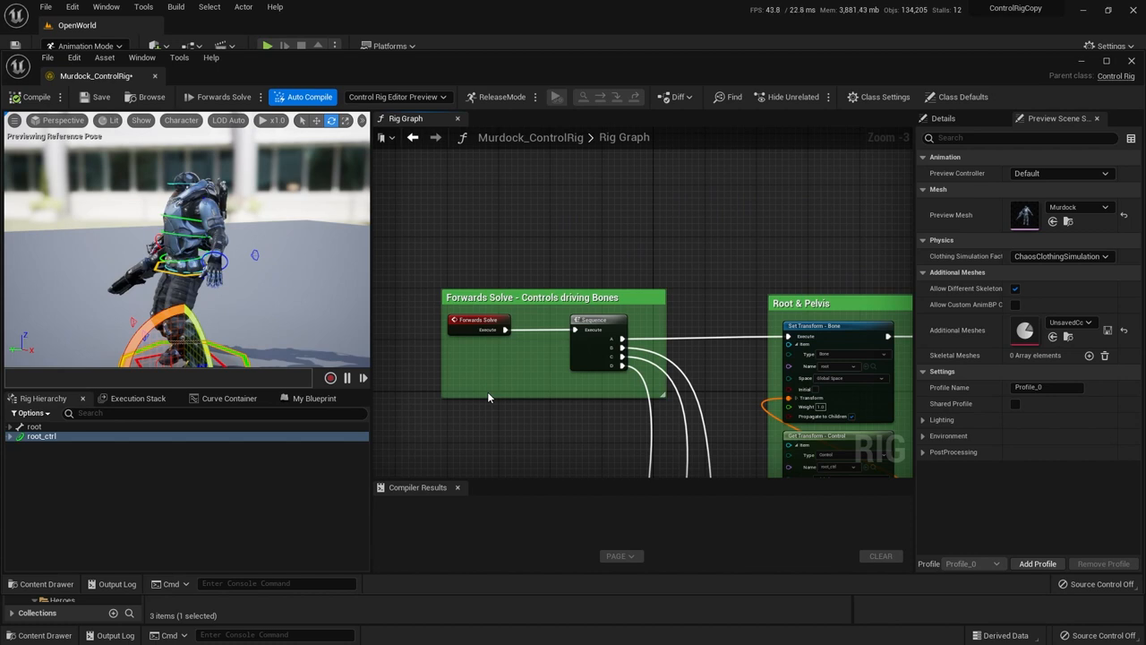
mouse_move(530, 399)
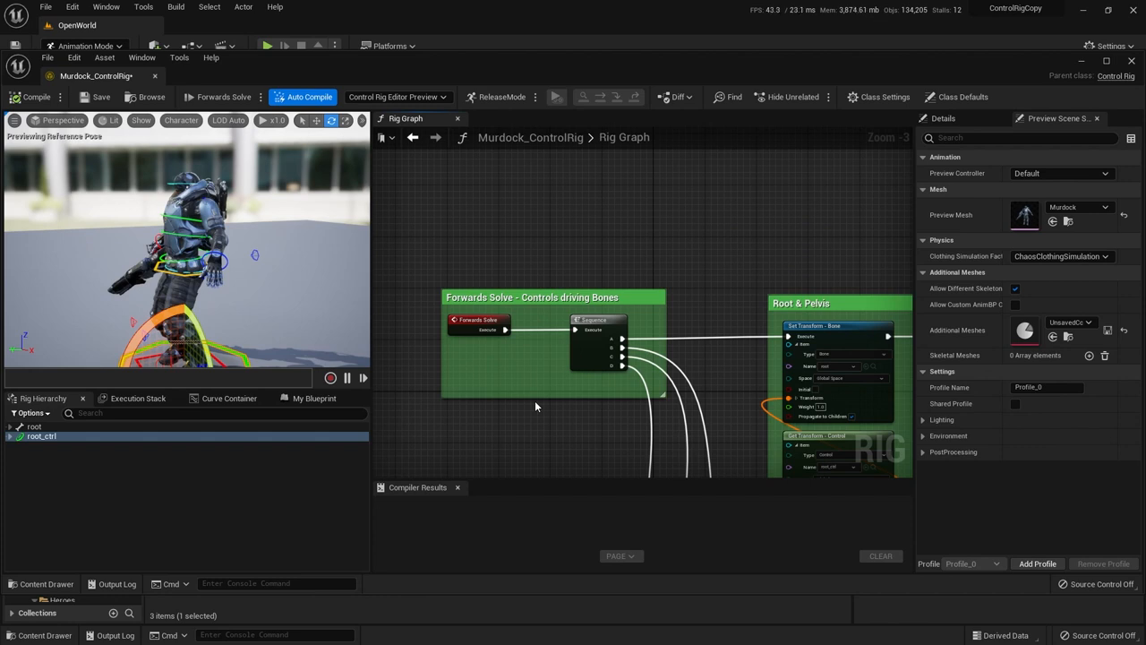
mouse_move(543, 405)
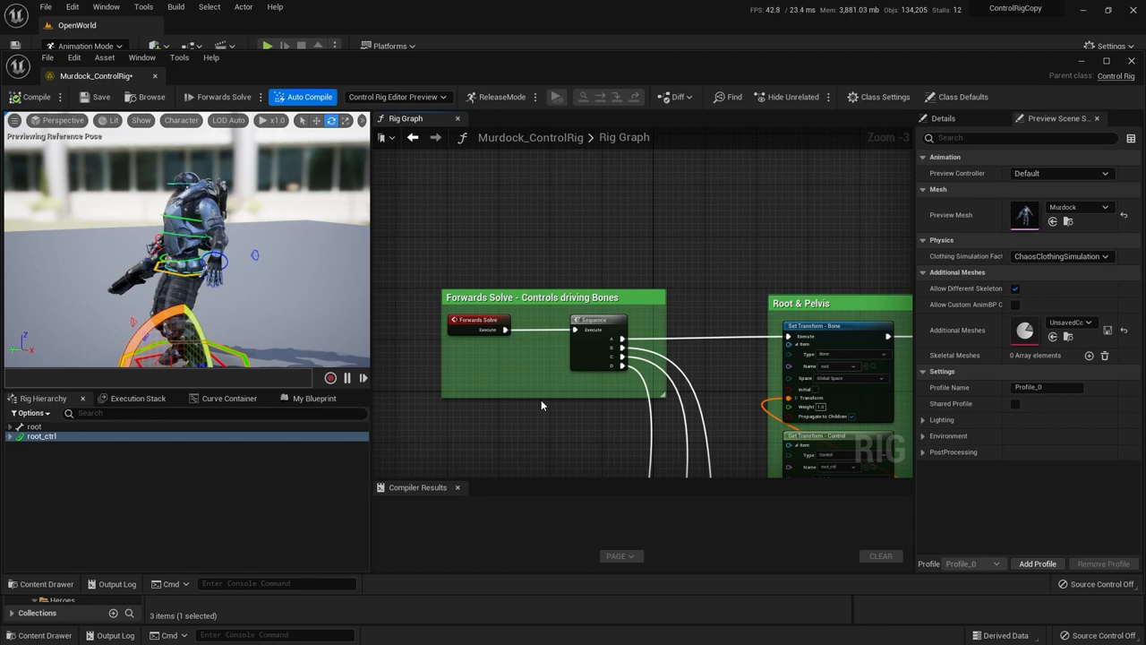
mouse_move(530, 397)
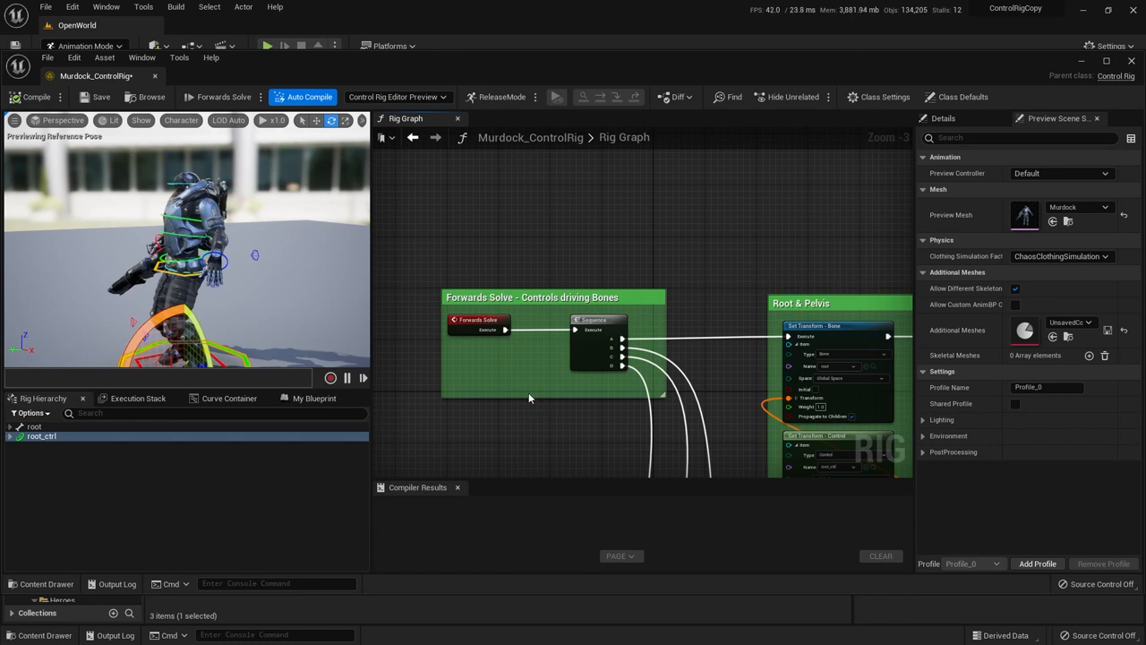
mouse_move(522, 380)
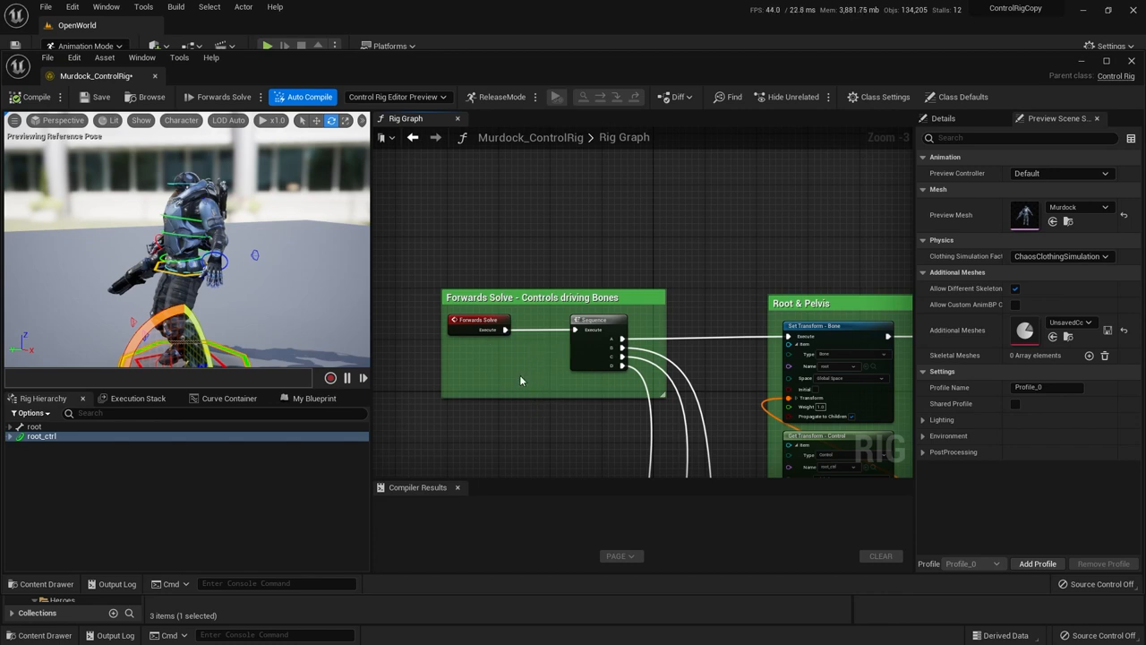
mouse_move(535, 332)
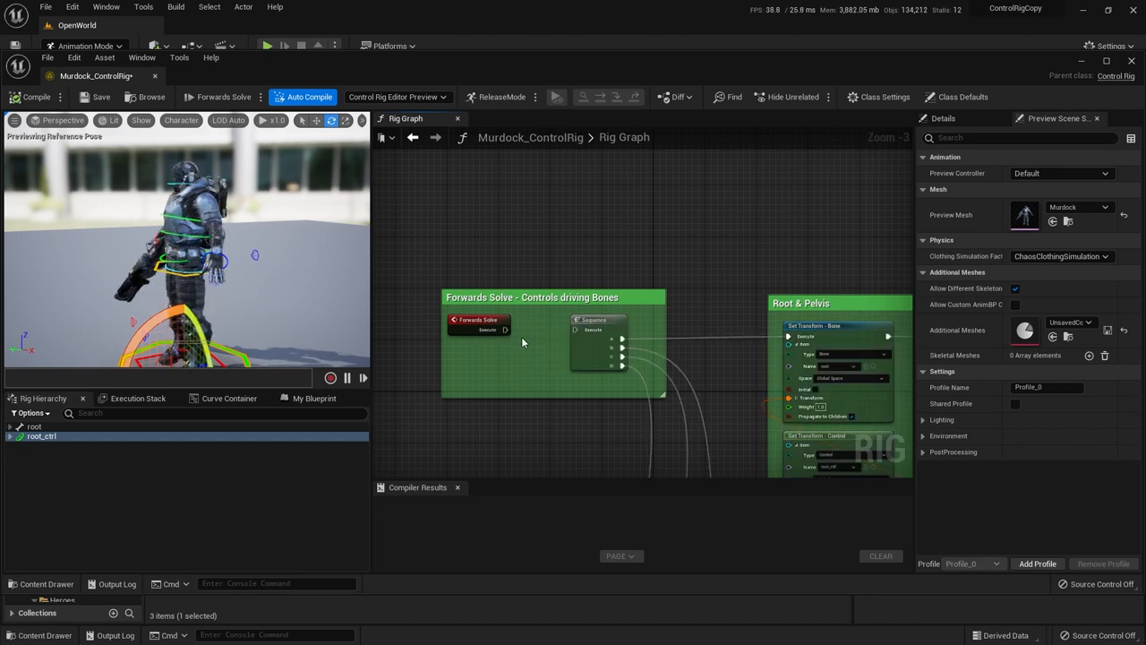
mouse_move(501, 335)
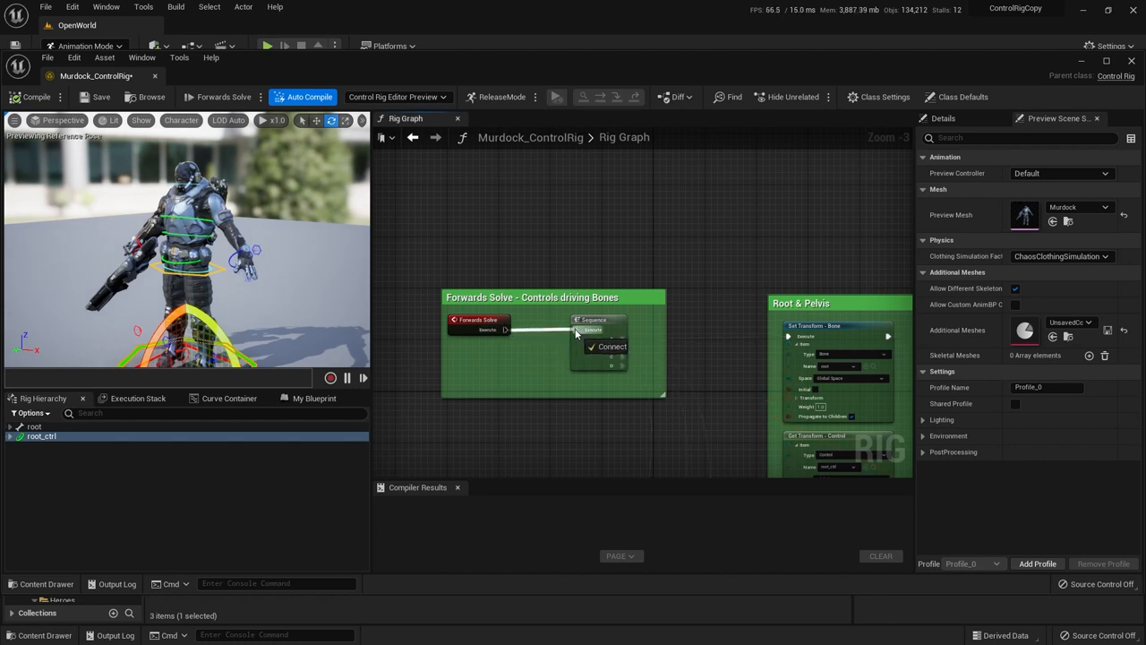
left_click(607, 346)
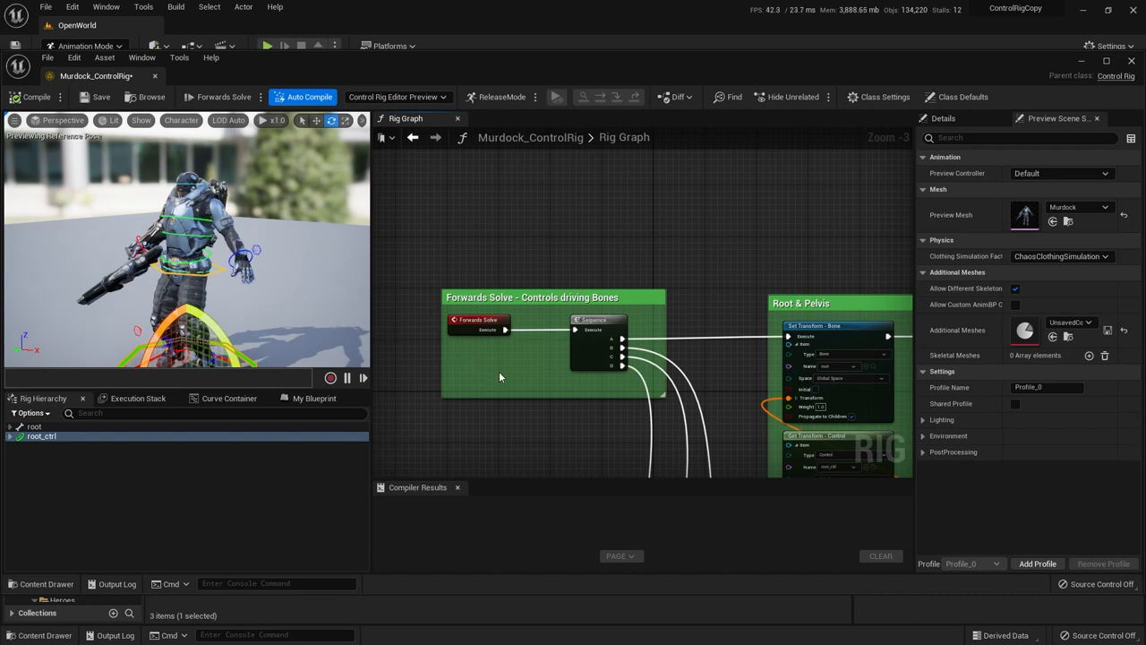
mouse_move(512, 374)
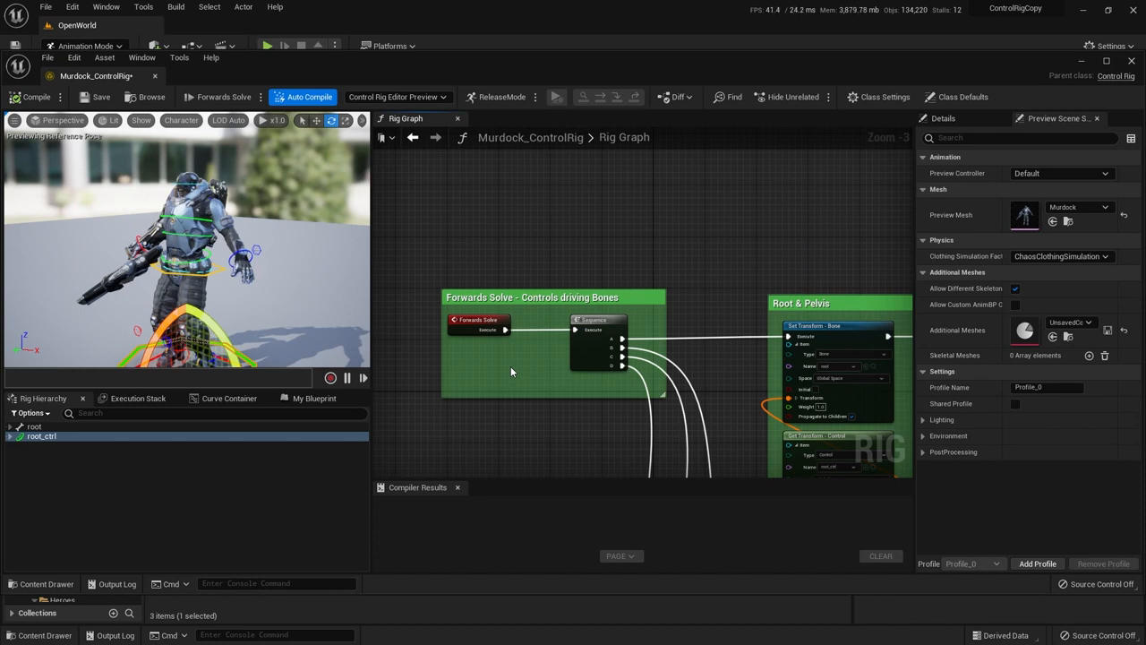
mouse_move(494, 365)
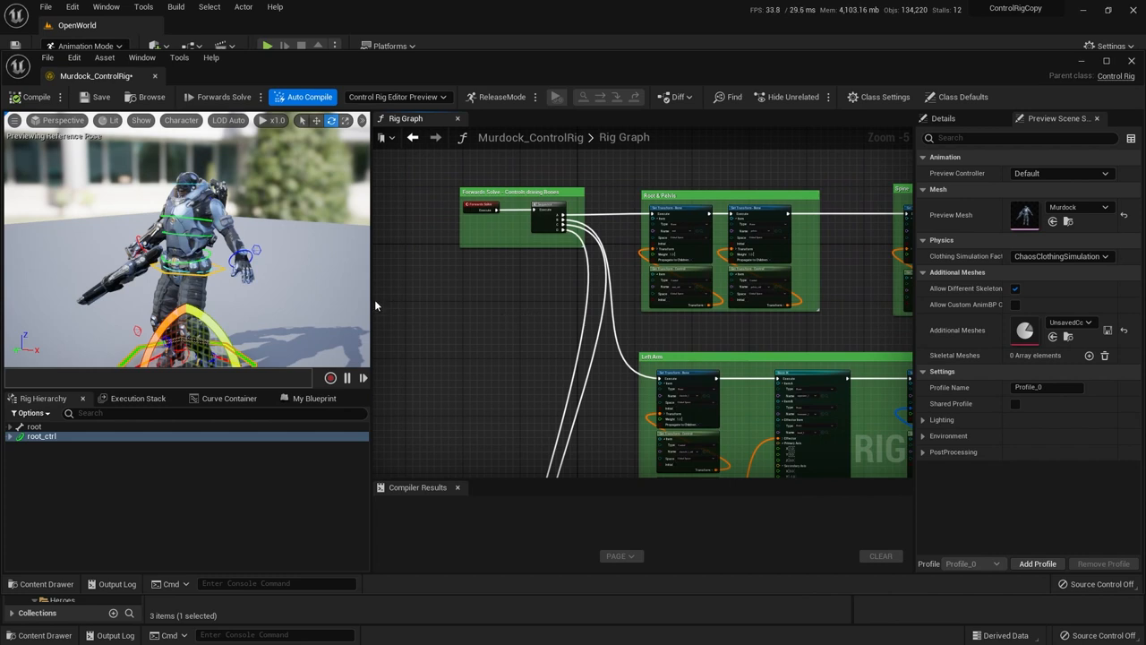
mouse_move(476, 312)
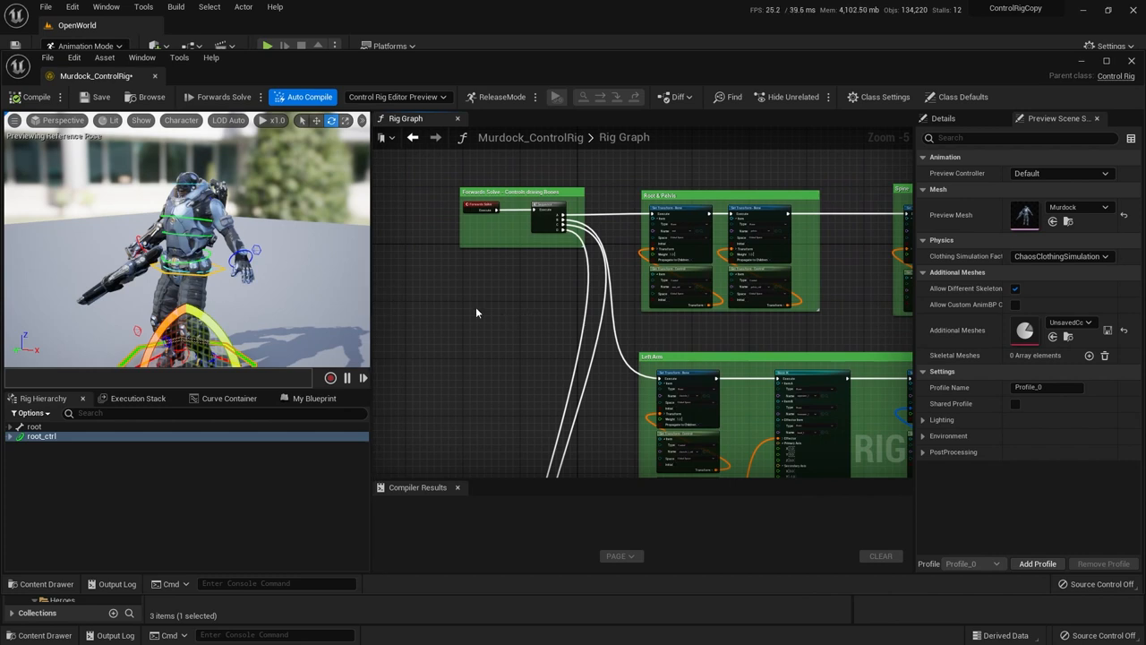
mouse_move(473, 321)
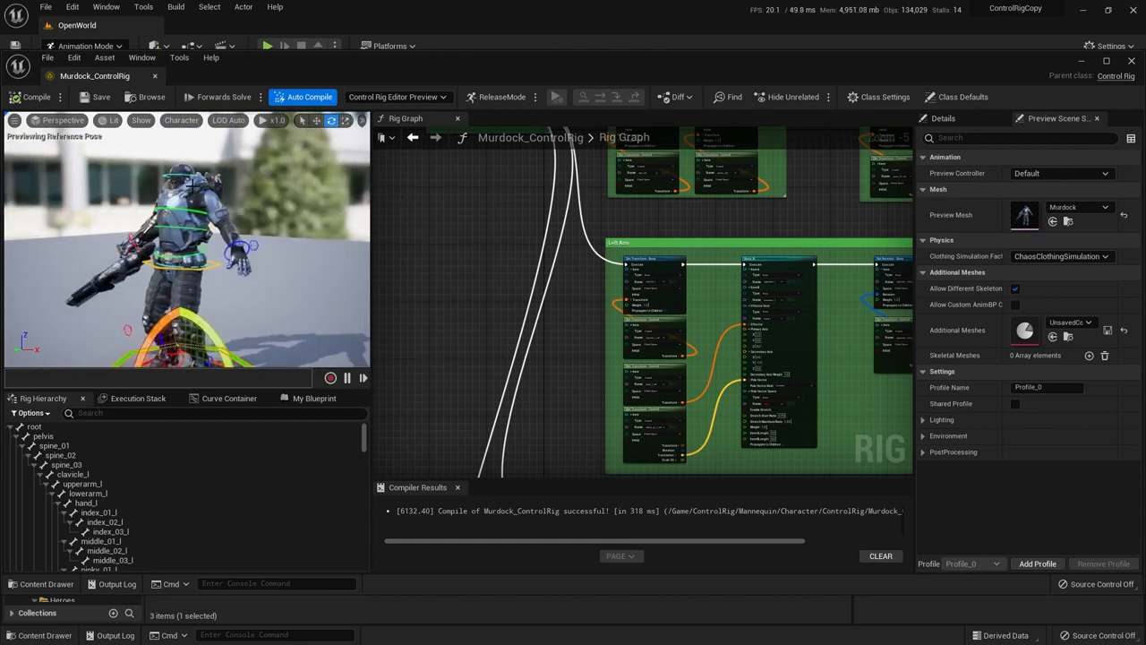
mouse_move(305, 308)
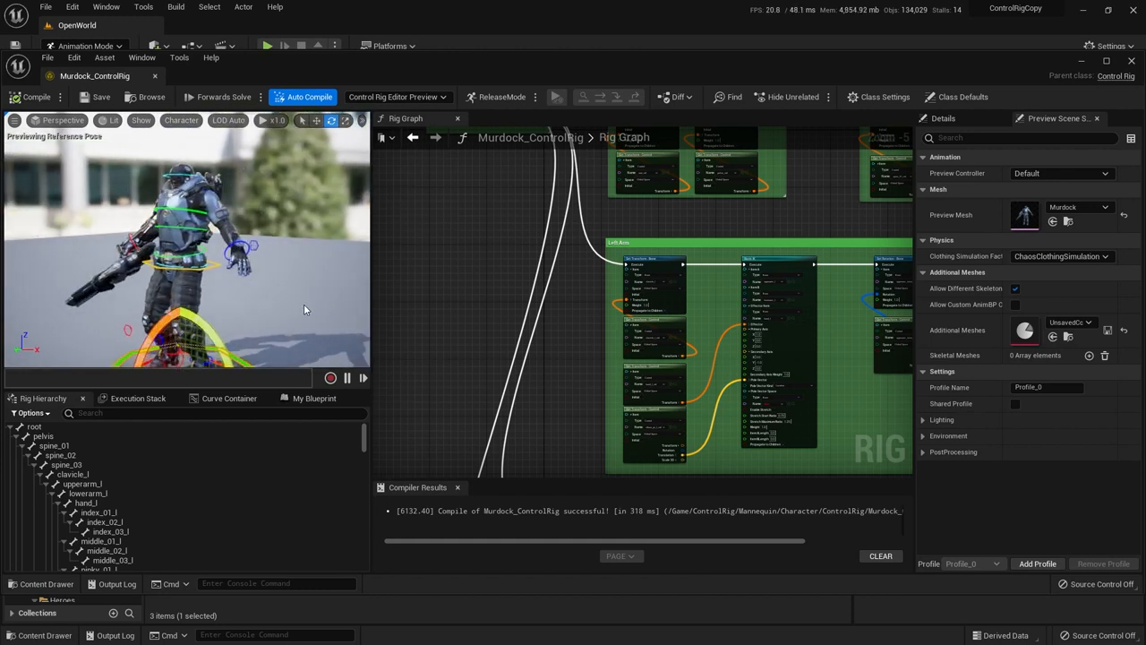